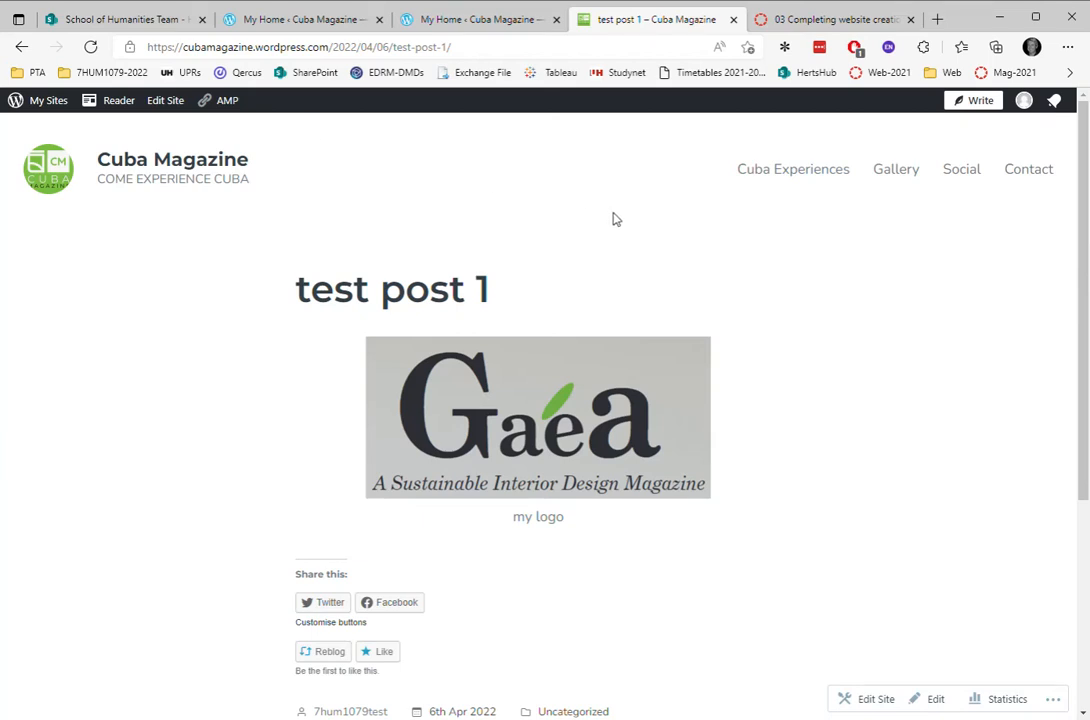
mouse_move(331, 216)
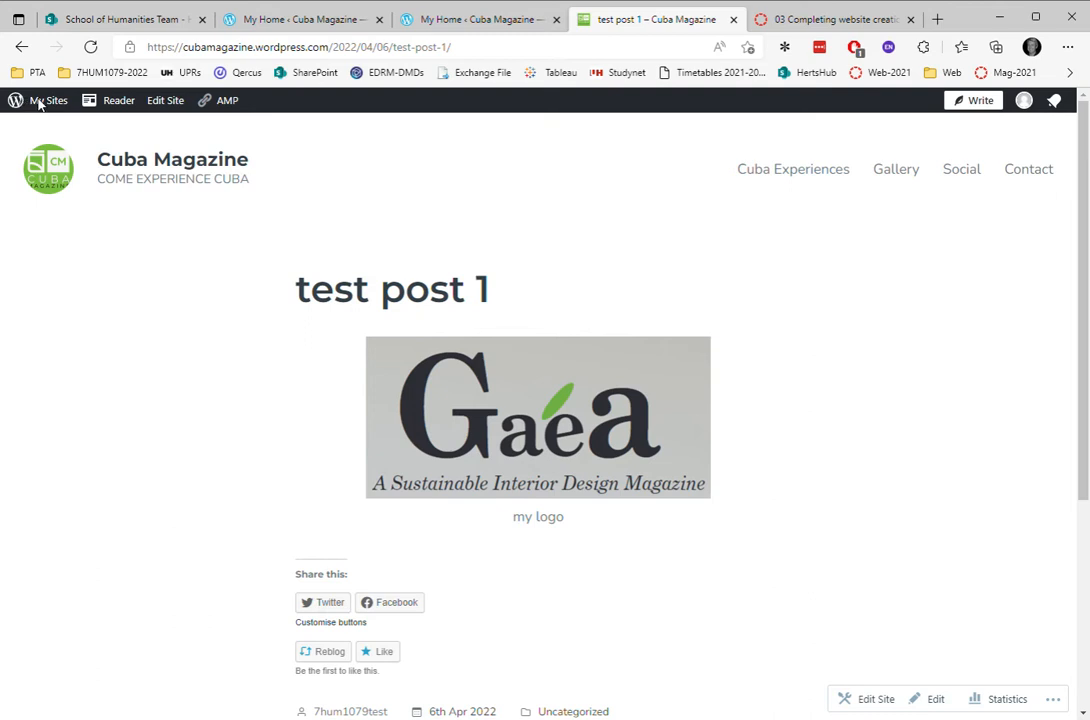
mouse_move(52, 148)
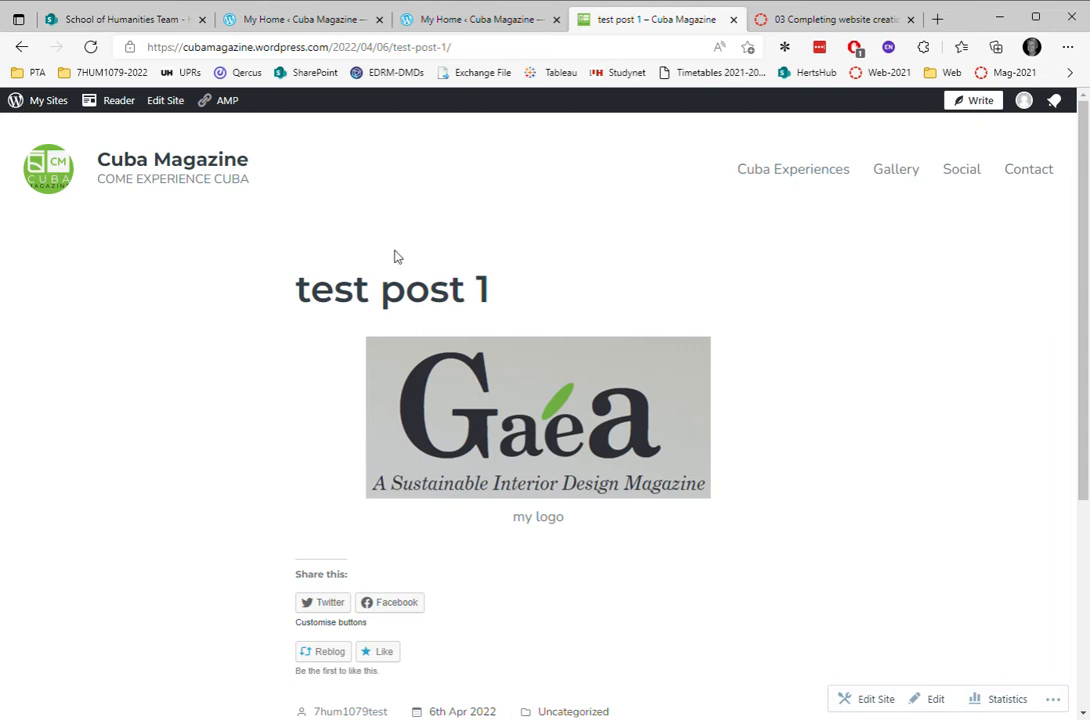
mouse_move(30, 82)
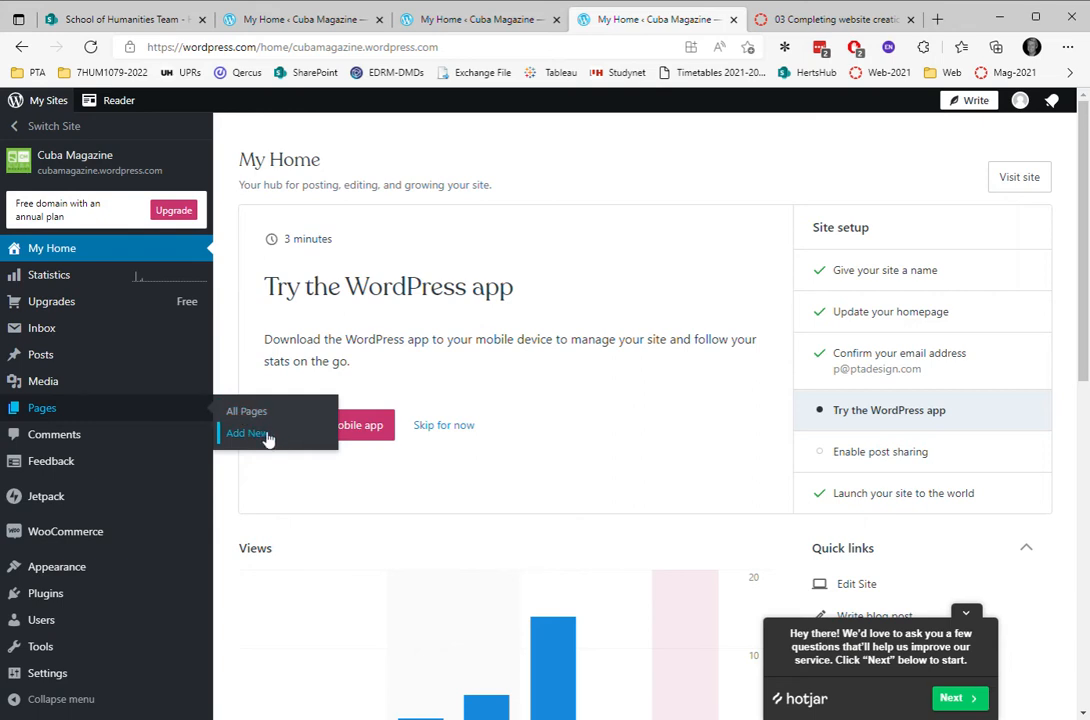
Start a new page and browse the About and Images layout categories without choosing one.
click(247, 433)
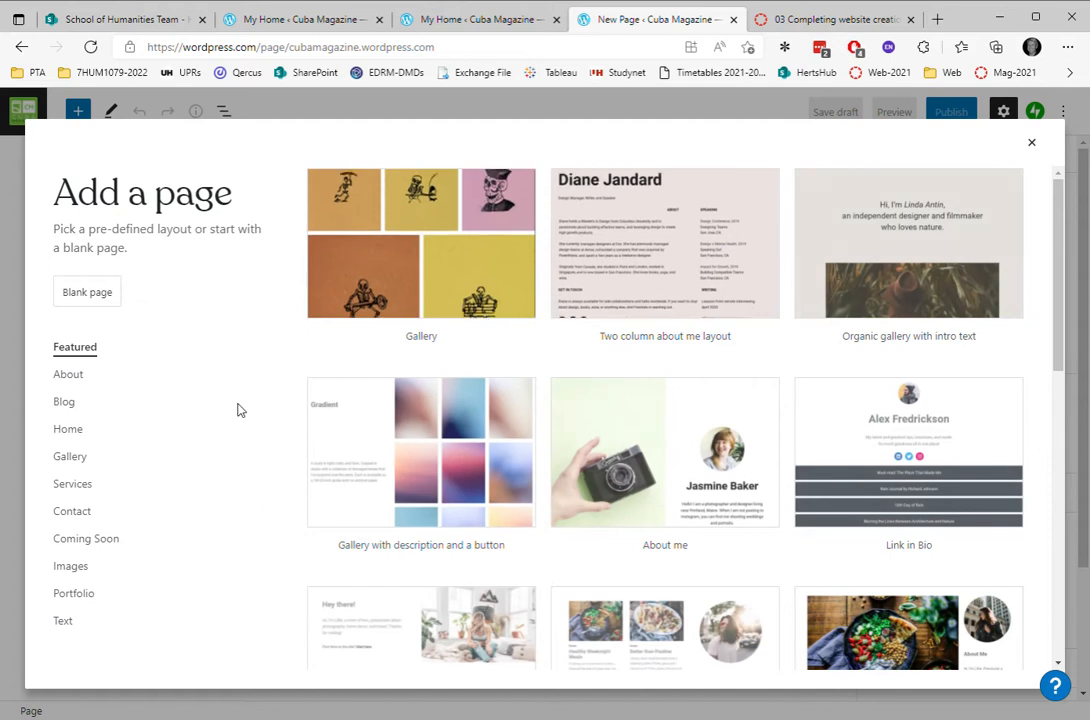
scroll(down, 3)
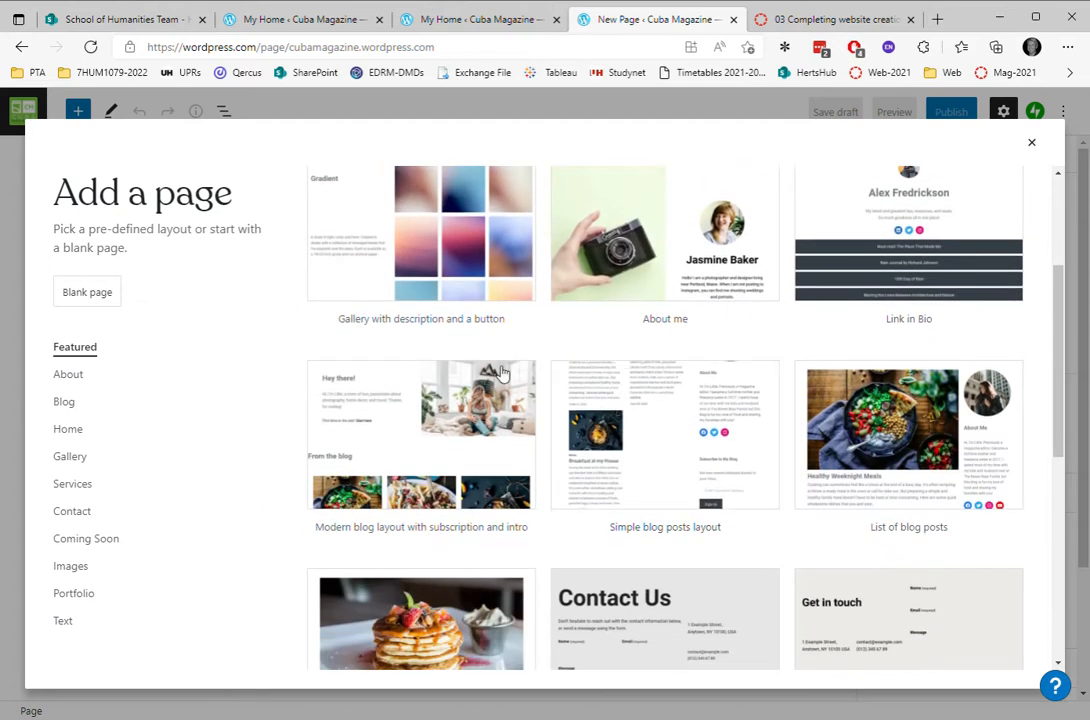
scroll(down, 3)
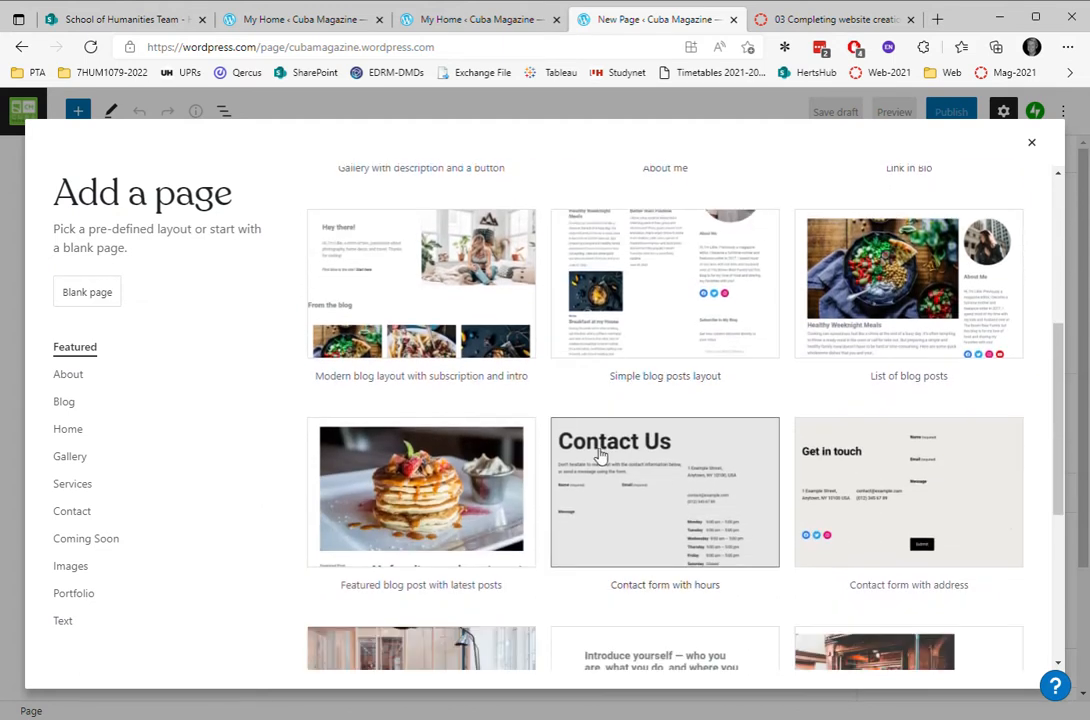
click(68, 374)
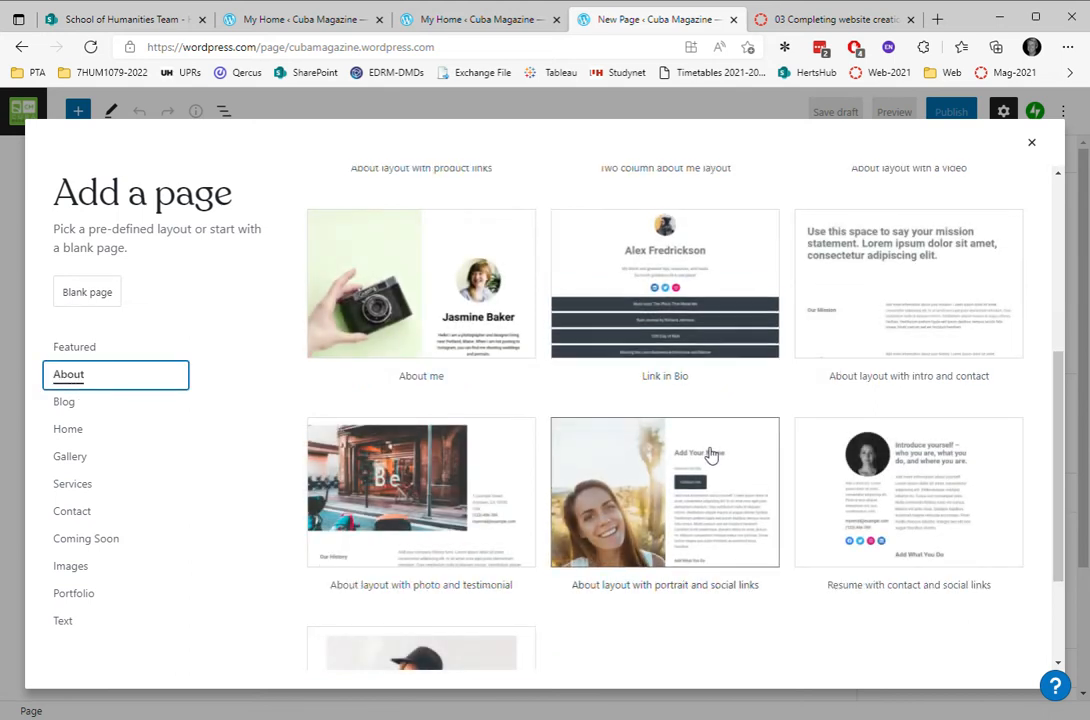
click(70, 566)
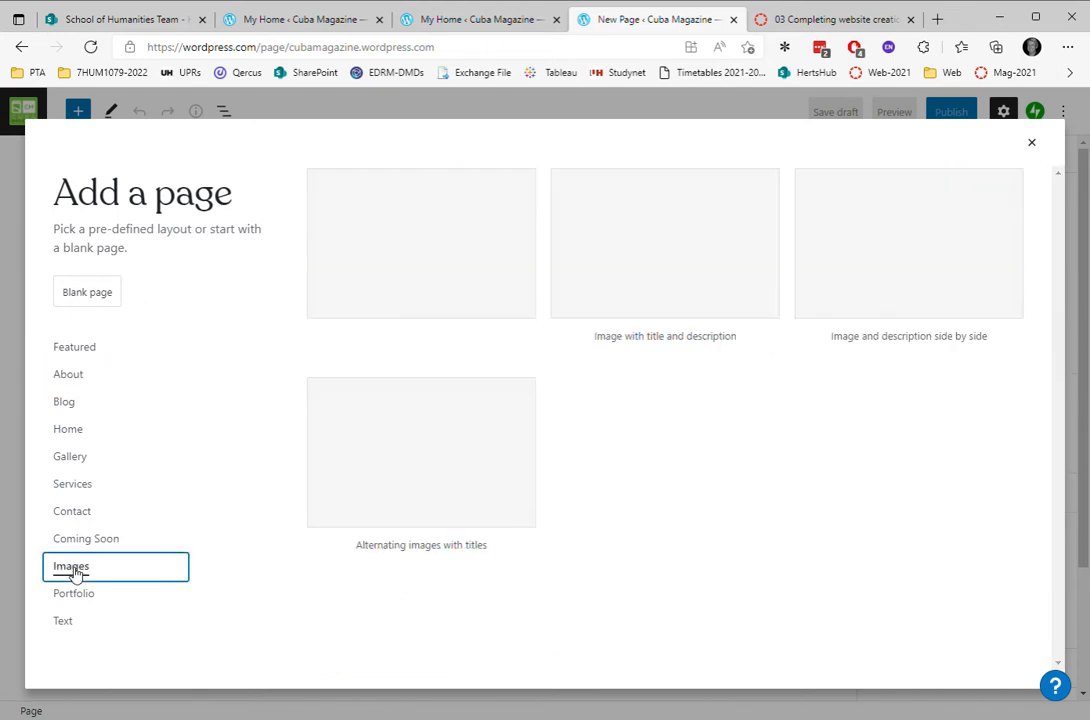
click(71, 566)
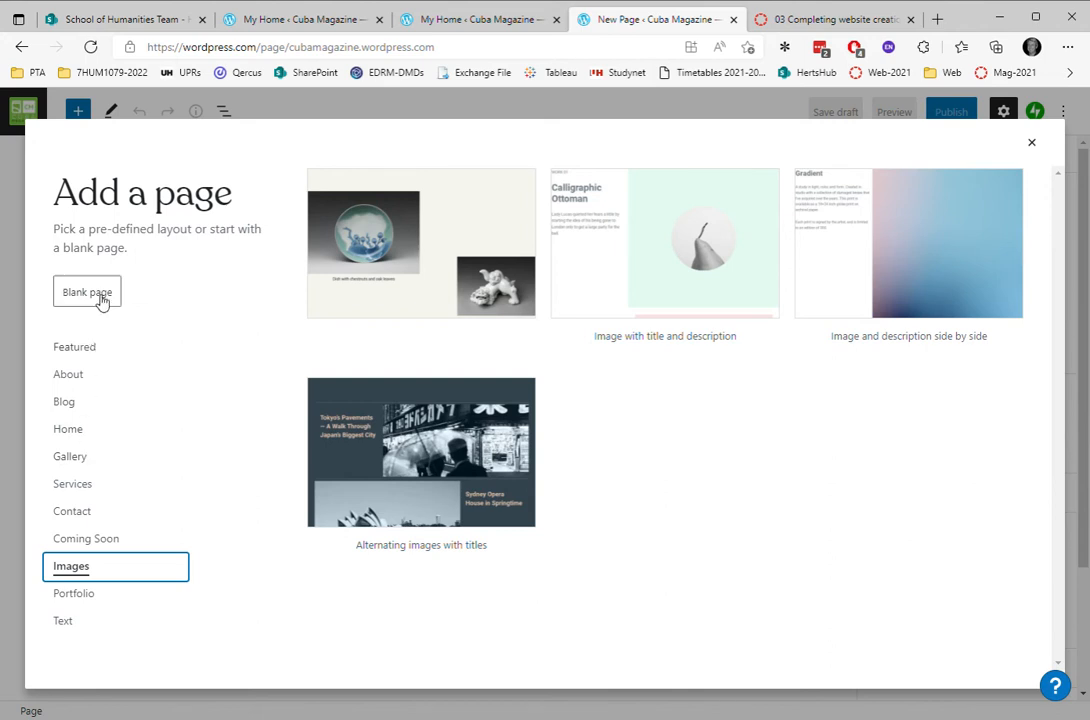
Begin from a blank page and title it 'Latest Posts'.
click(86, 291)
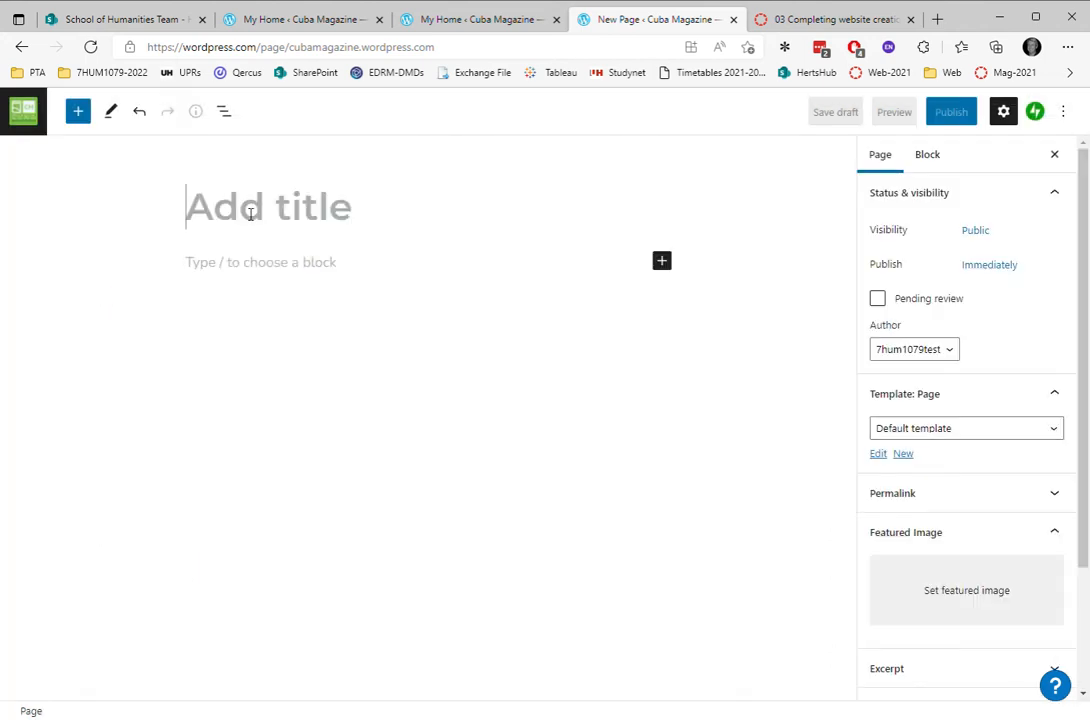
text(Latest P)
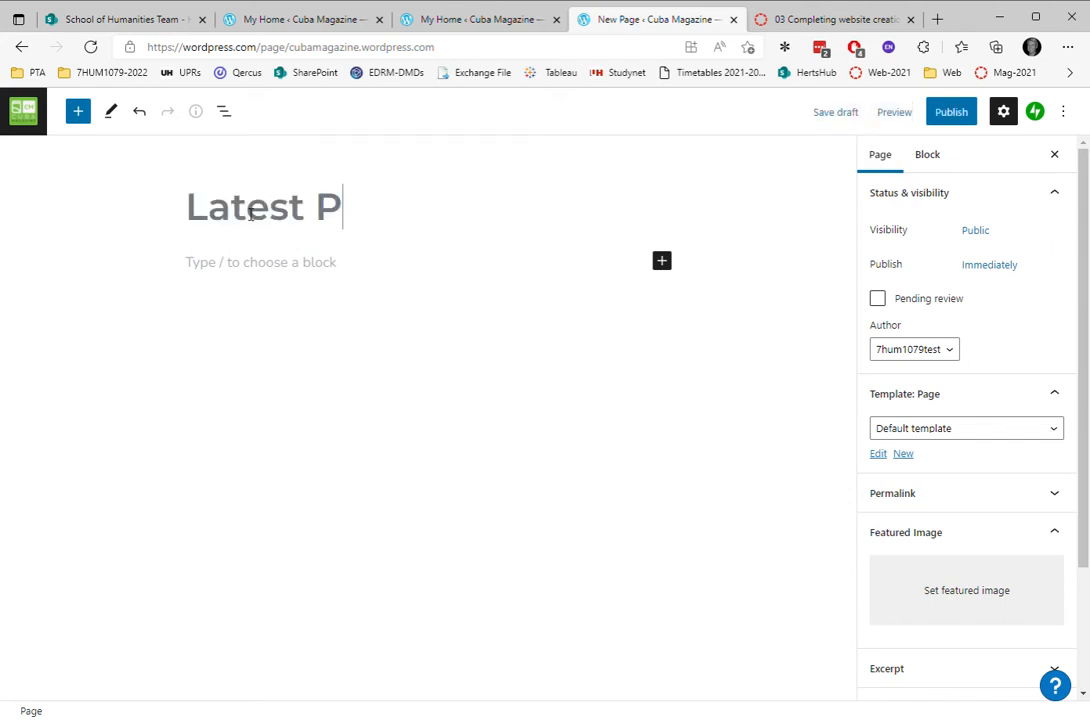
text(osts)
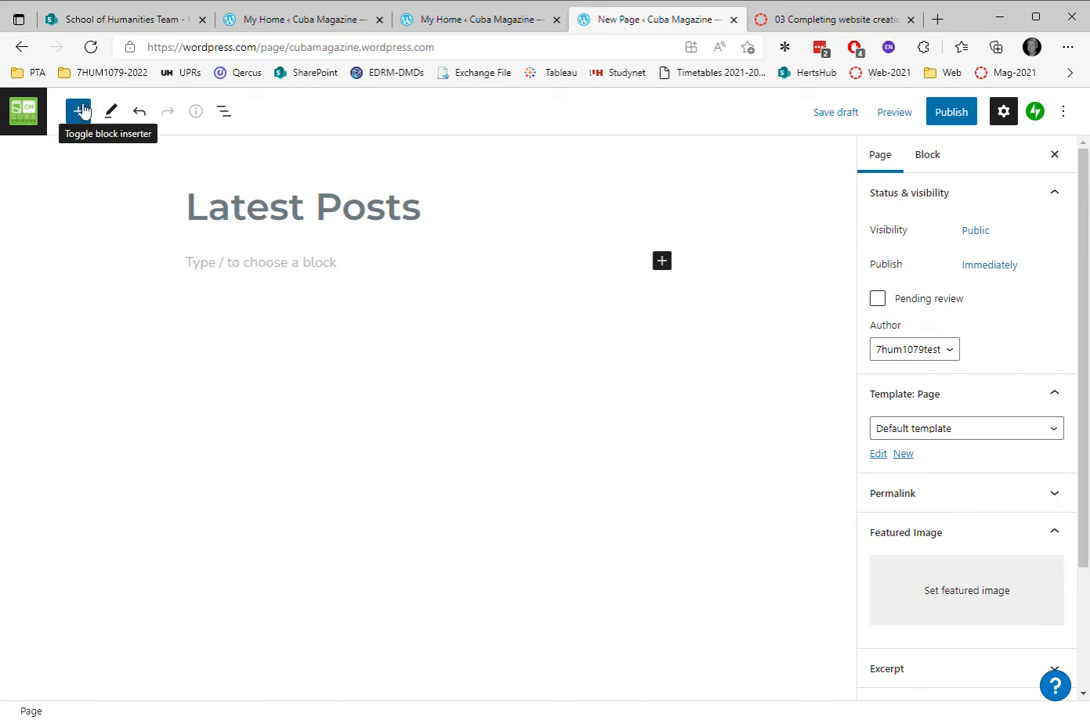
Insert a Latest Posts block from the Widgets group and start publishing the page.
click(78, 111)
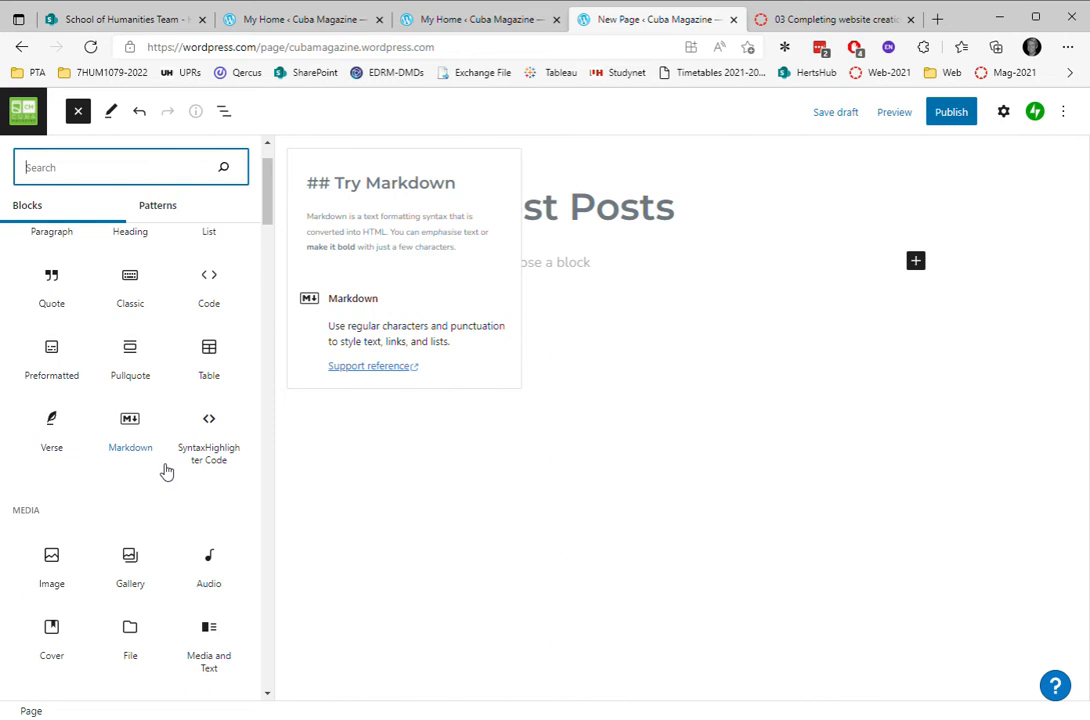
scroll(down, 3)
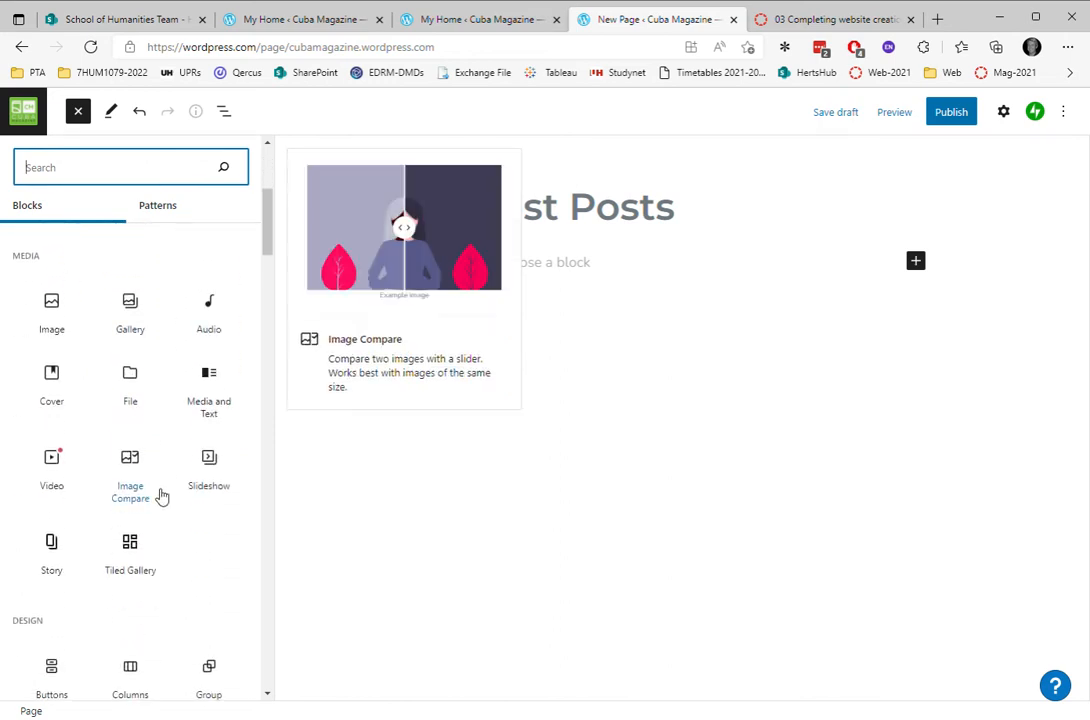
scroll(down, 3)
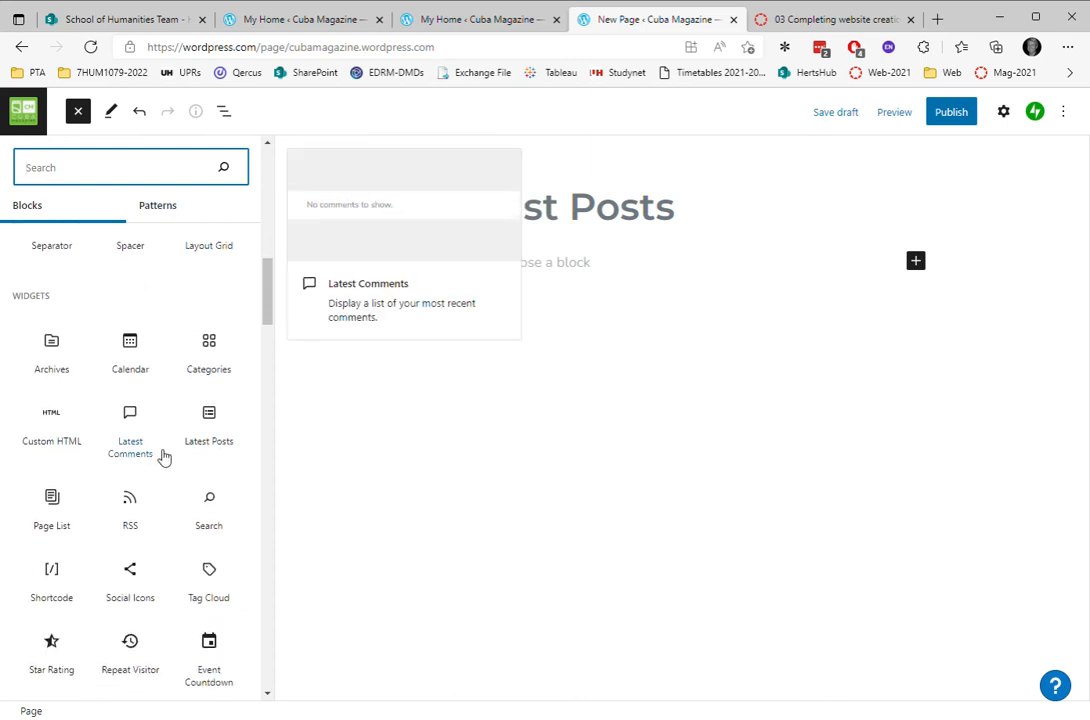
click(208, 411)
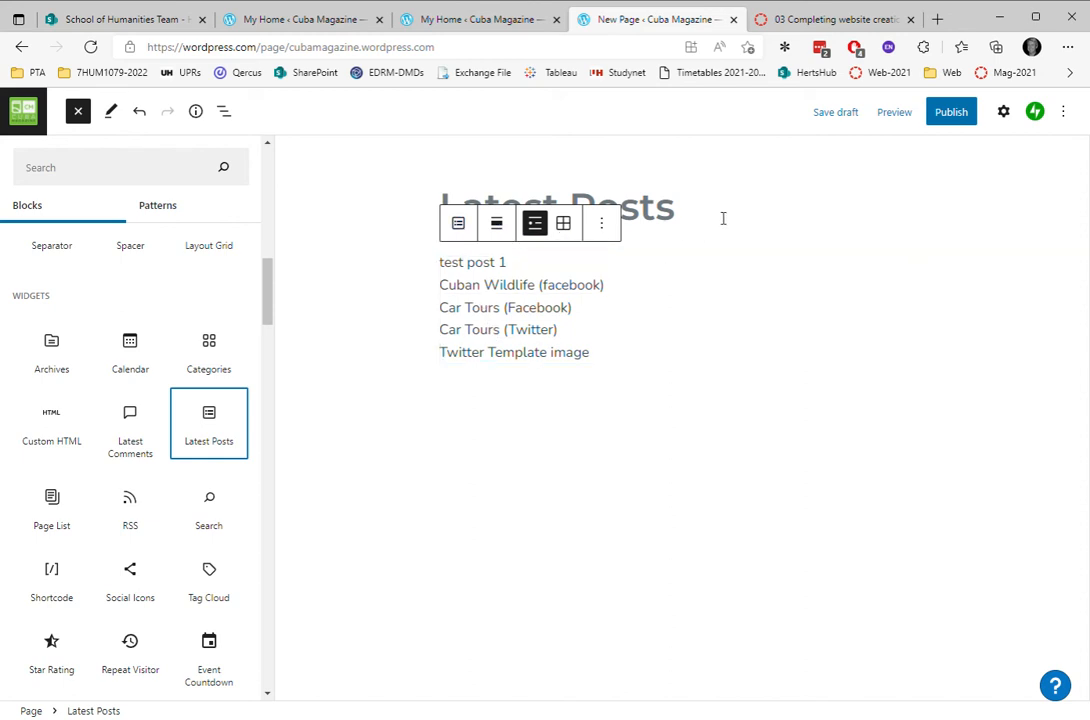
click(78, 111)
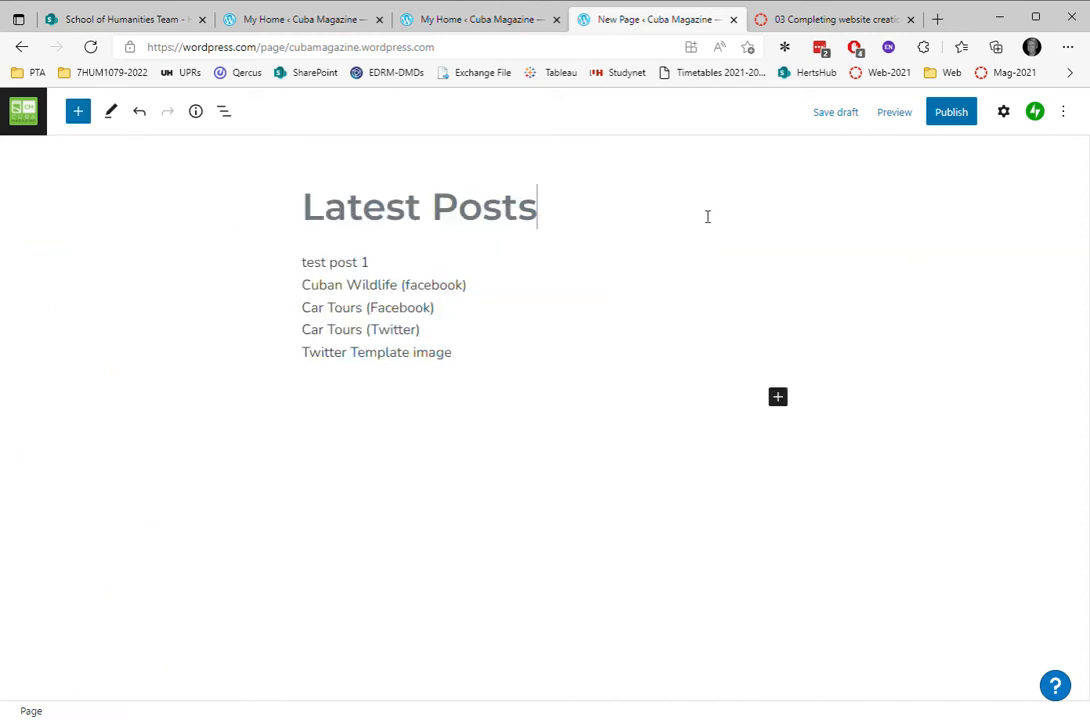
click(950, 111)
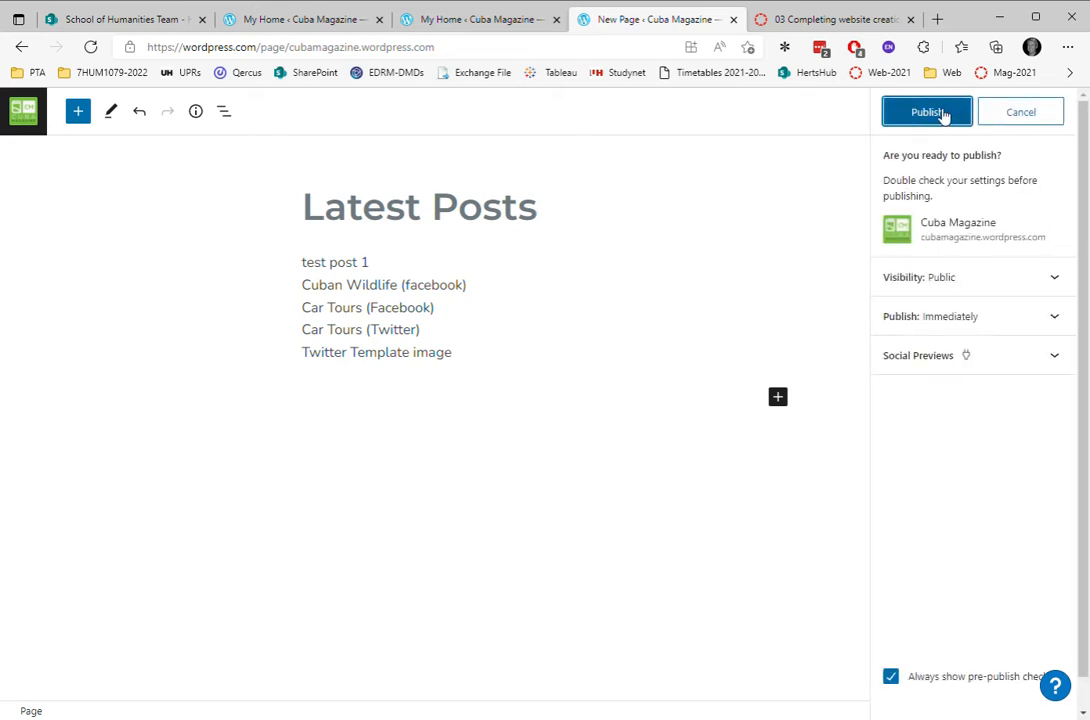
Confirm publishing and view the live Latest Posts page on the Cuba Magazine site.
click(926, 111)
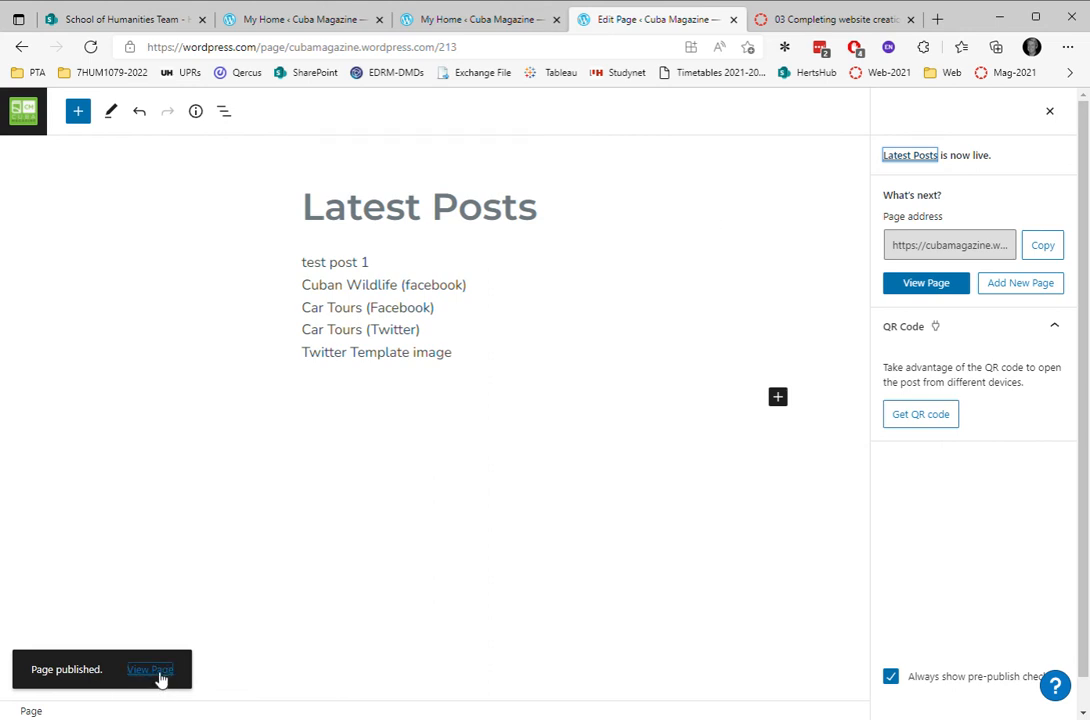
click(150, 669)
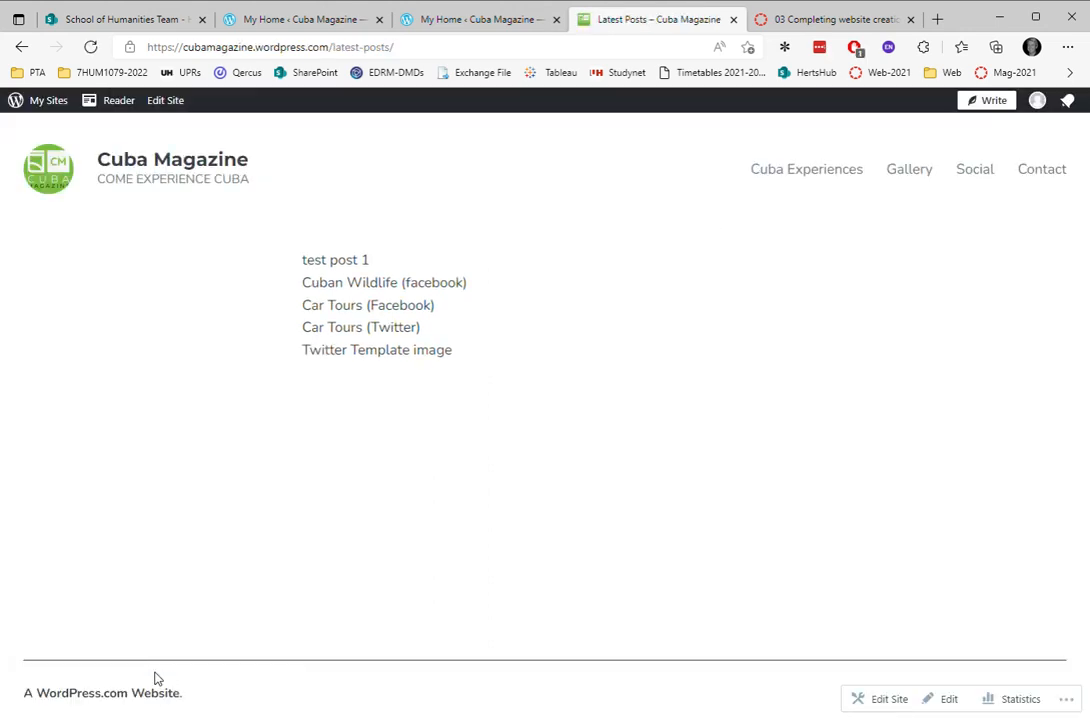
mouse_move(355, 348)
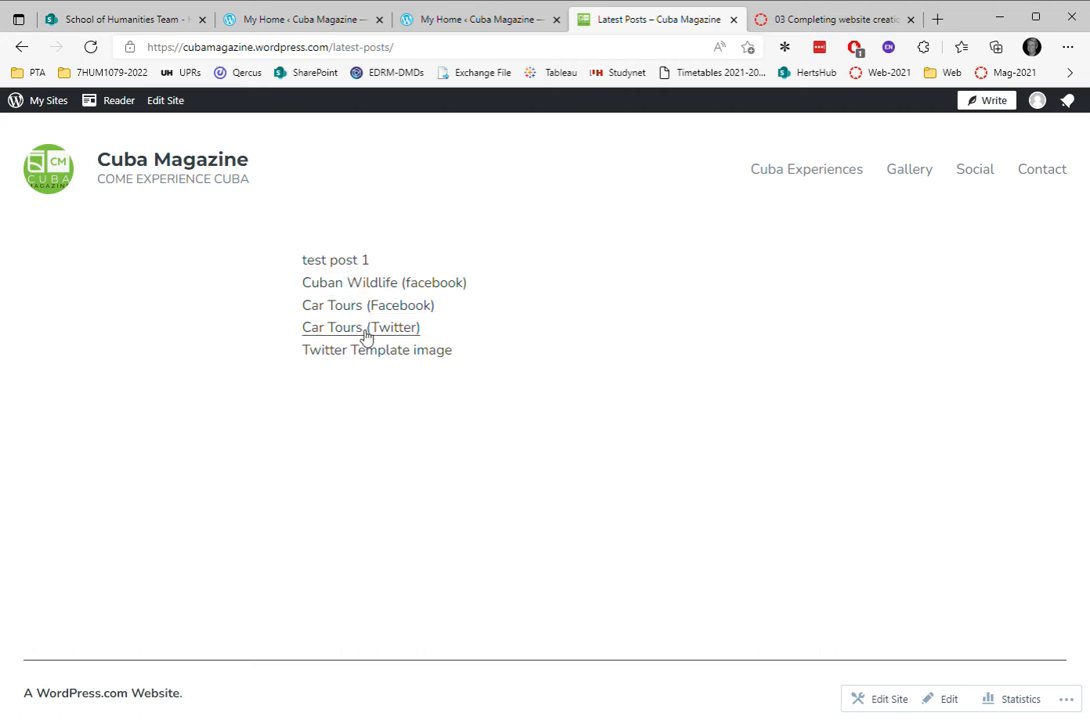
mouse_move(350, 341)
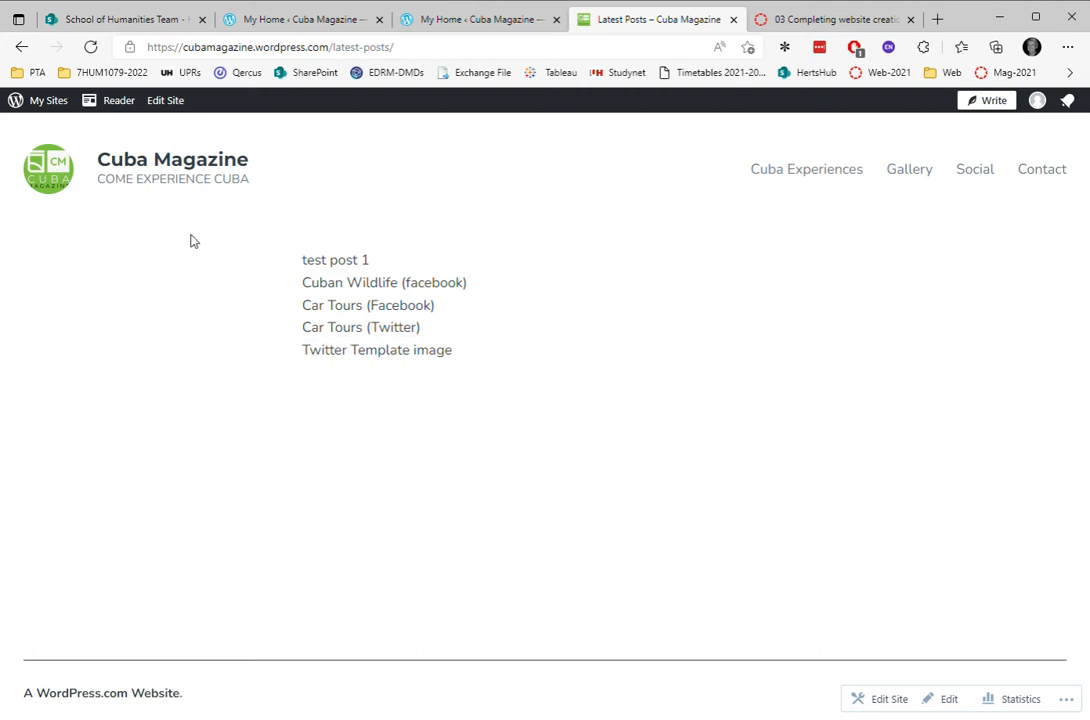
mouse_move(111, 179)
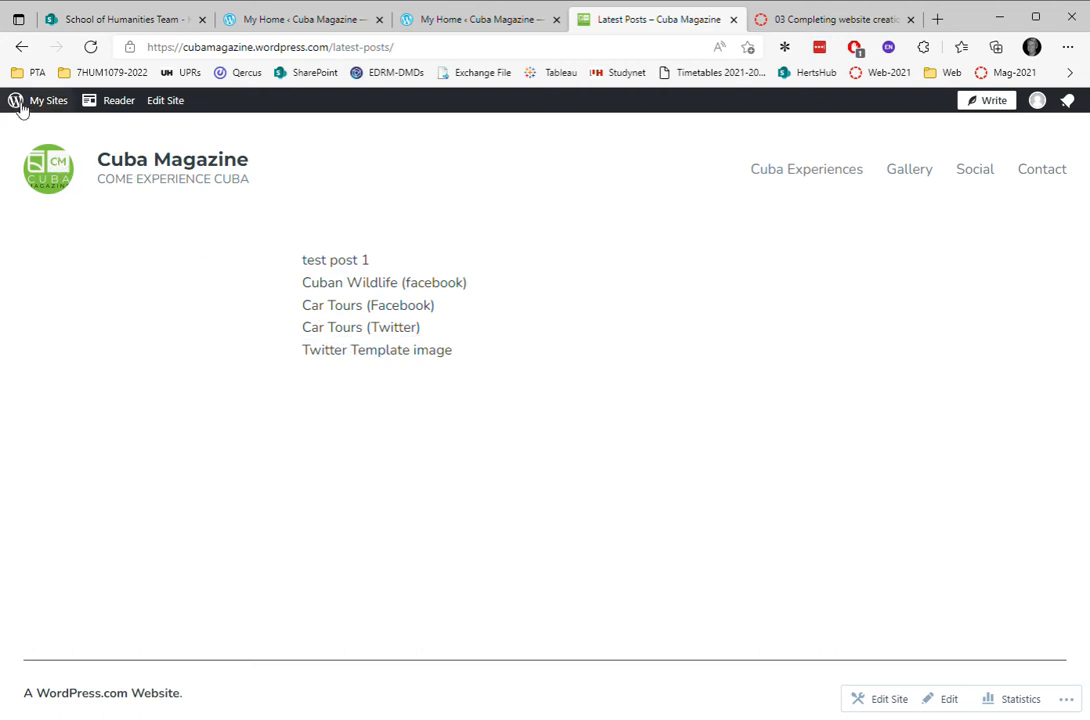
Return to My Sites and reopen Latest Posts from the Pages list for editing.
click(48, 100)
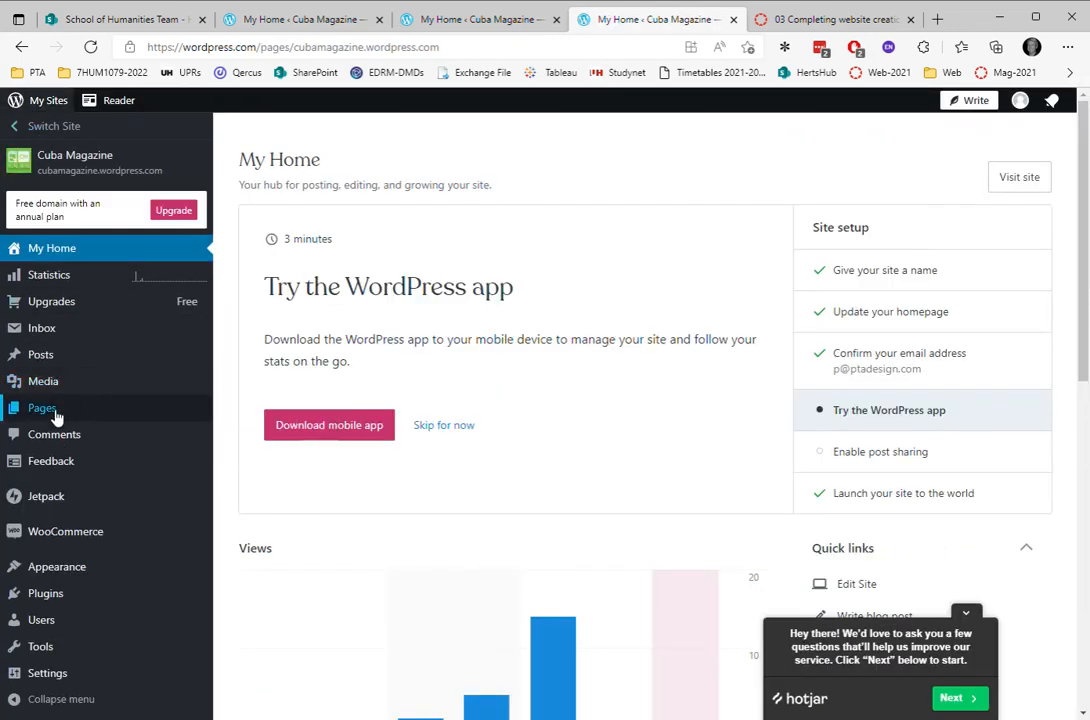
click(42, 408)
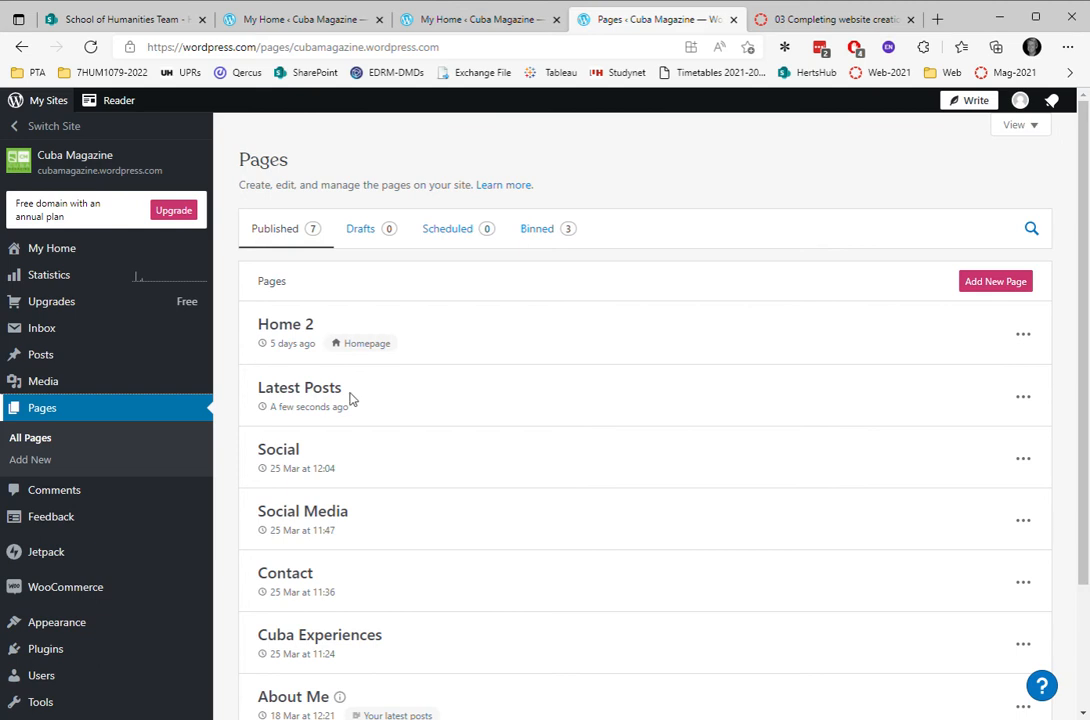
click(299, 387)
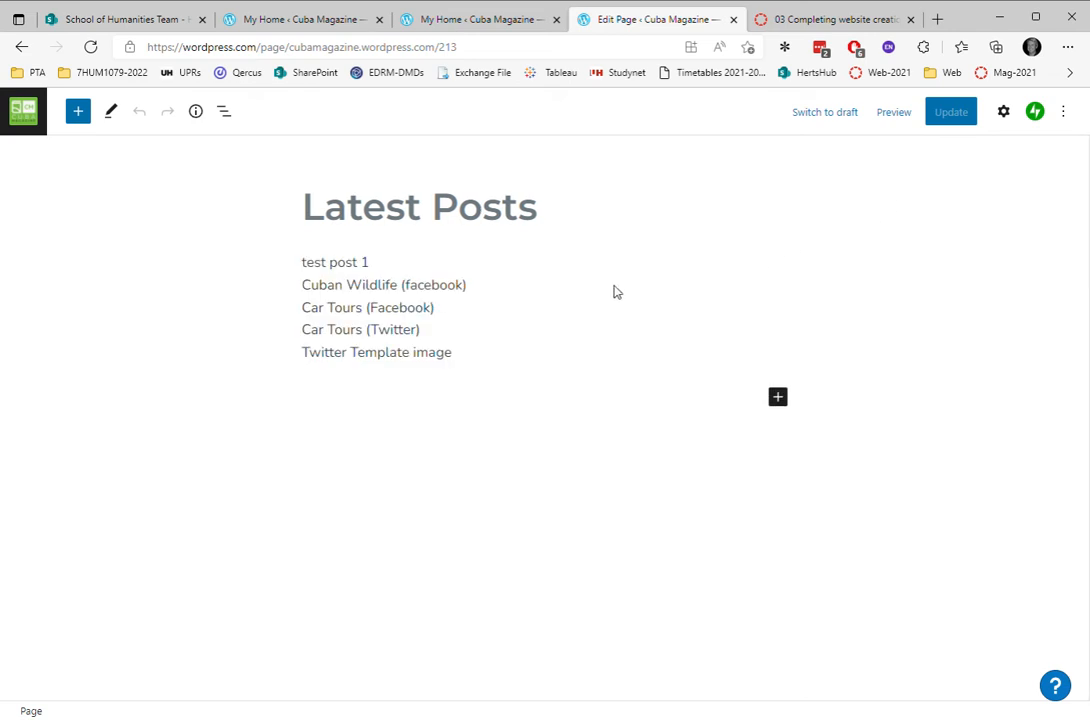
mouse_move(564, 258)
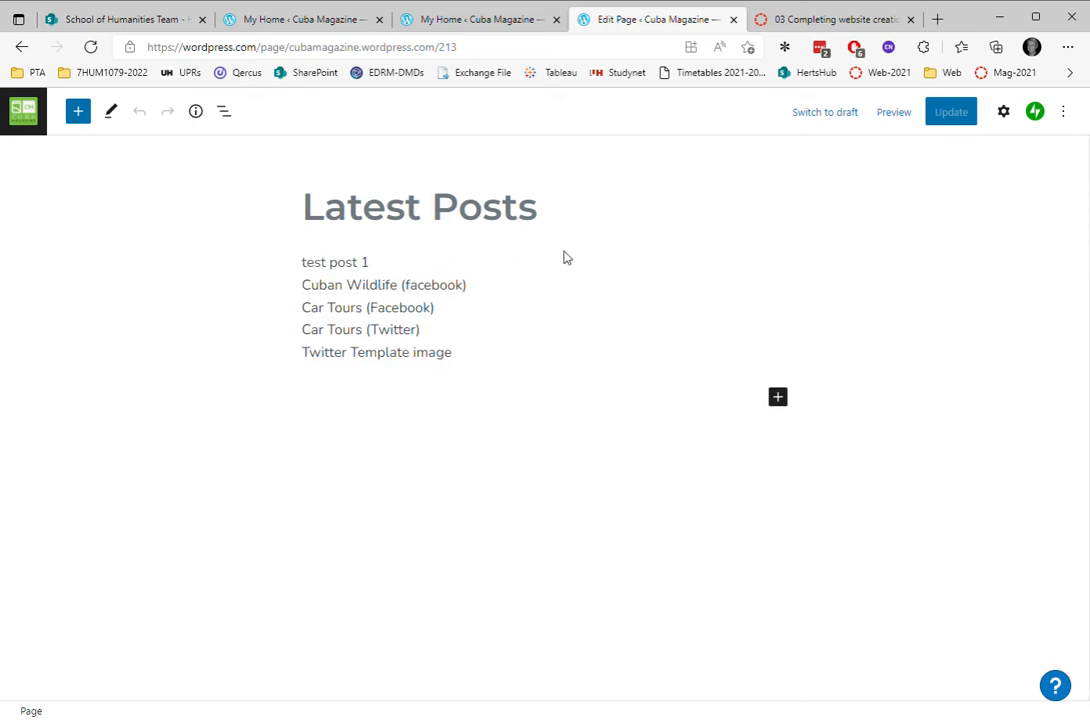
Show the Latest Posts block settings, toggling Display author name on and back off.
click(1003, 111)
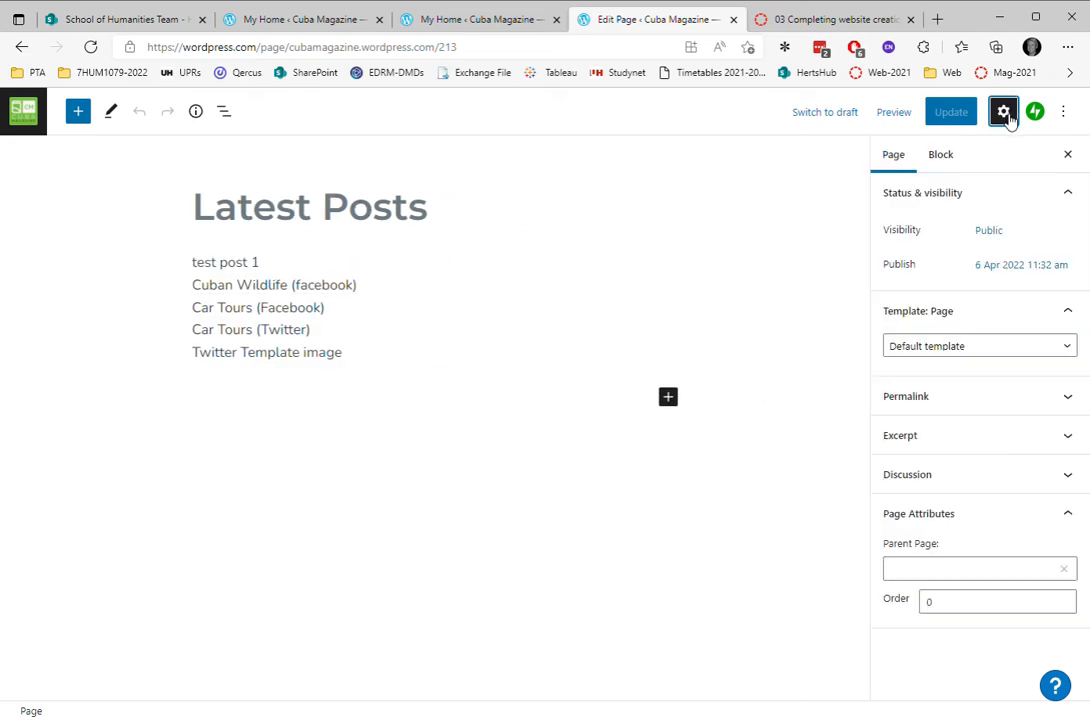
click(430, 300)
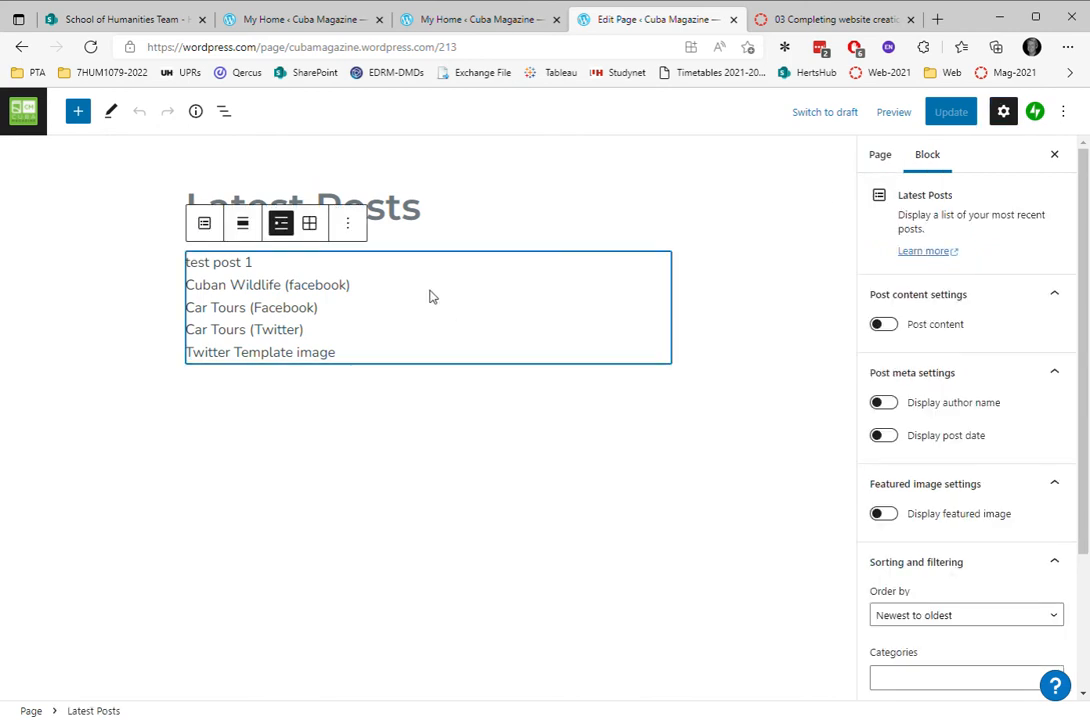
mouse_move(484, 264)
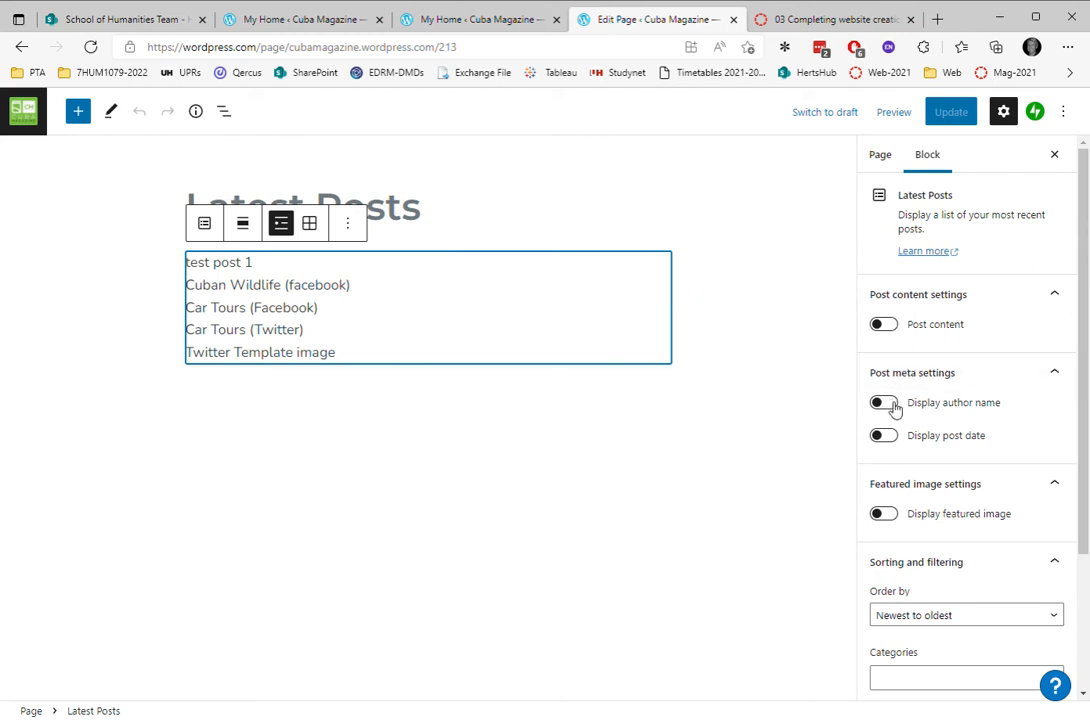
click(883, 402)
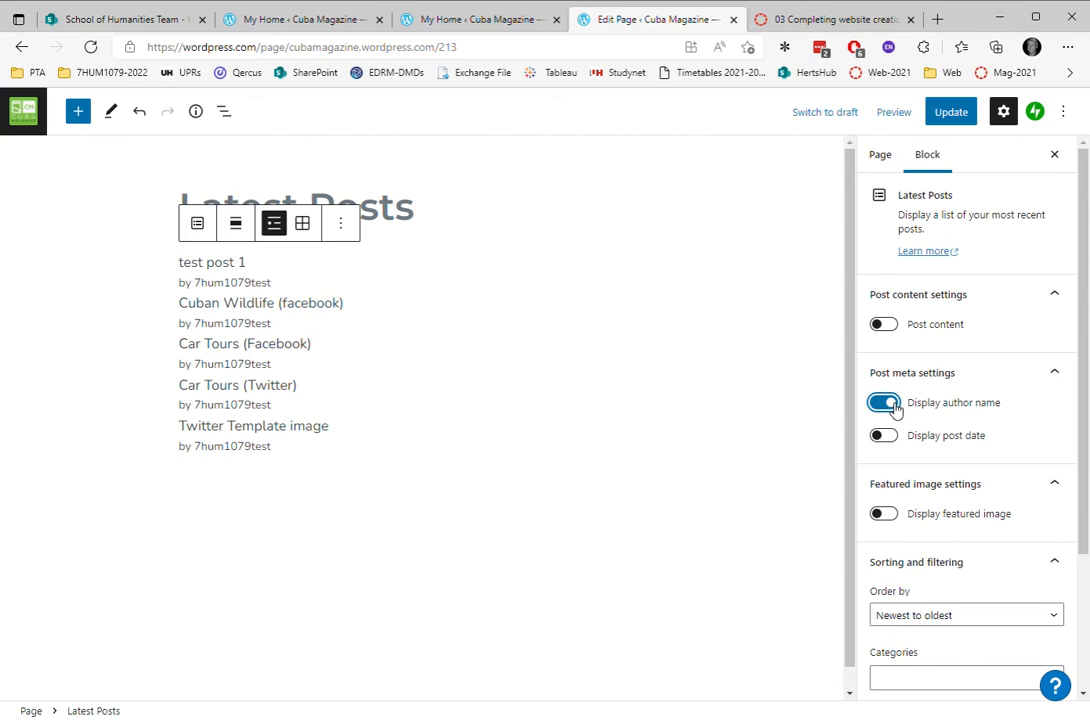
click(883, 402)
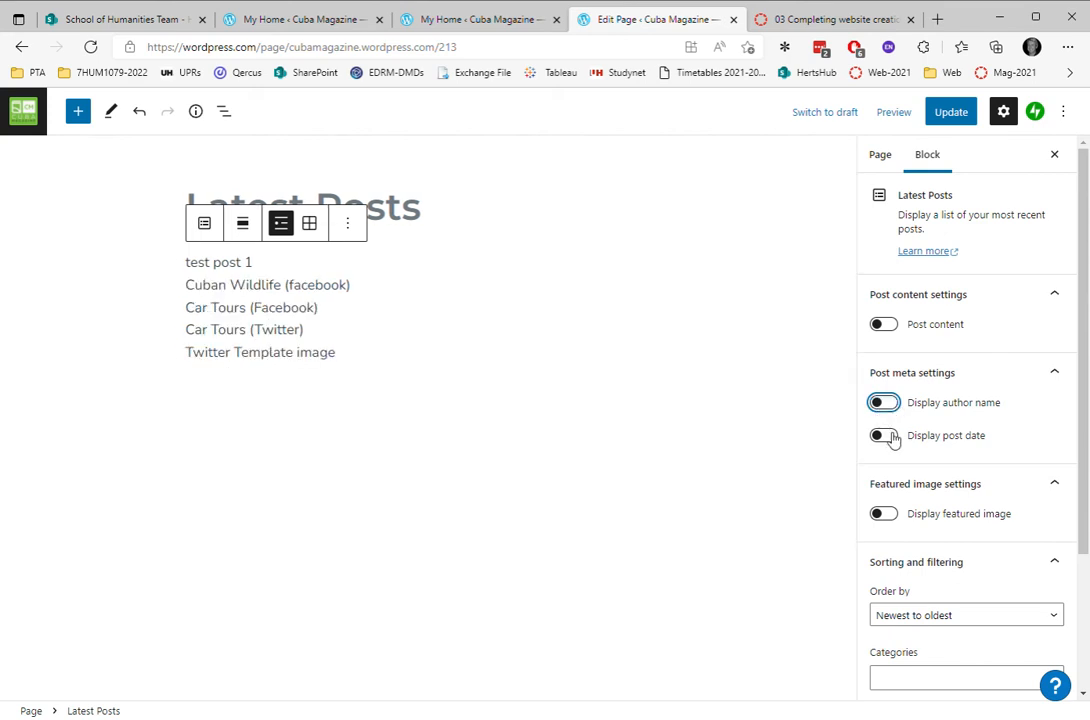
mouse_move(900, 441)
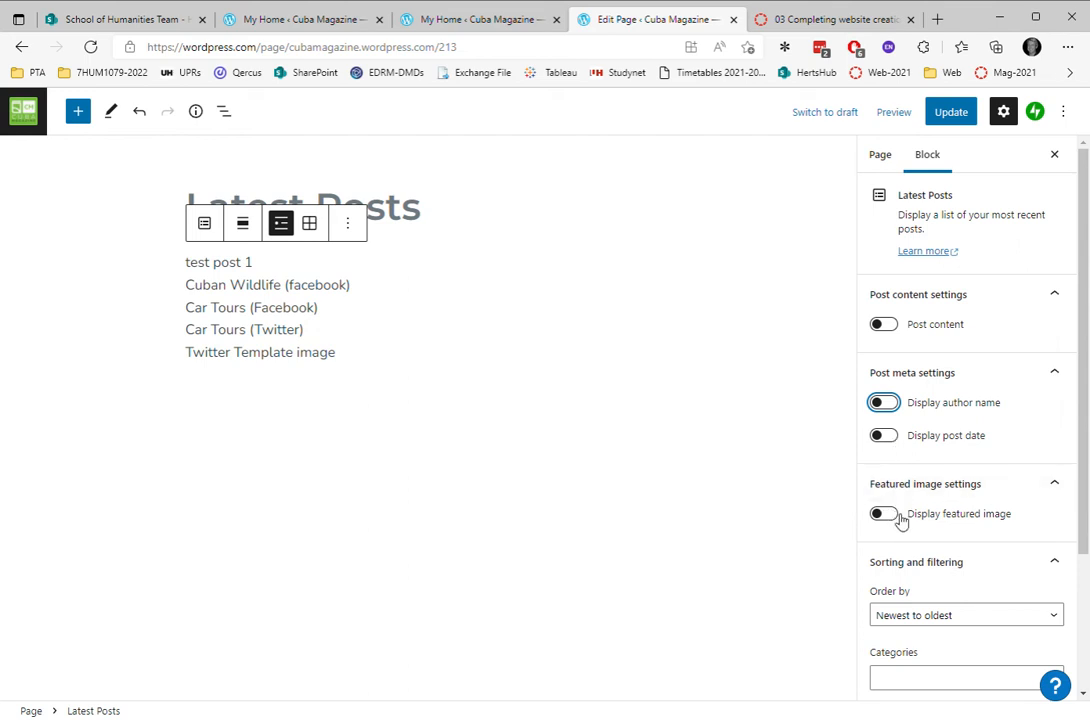
Turn on Display featured image so thumbnails appear above each post title.
click(883, 513)
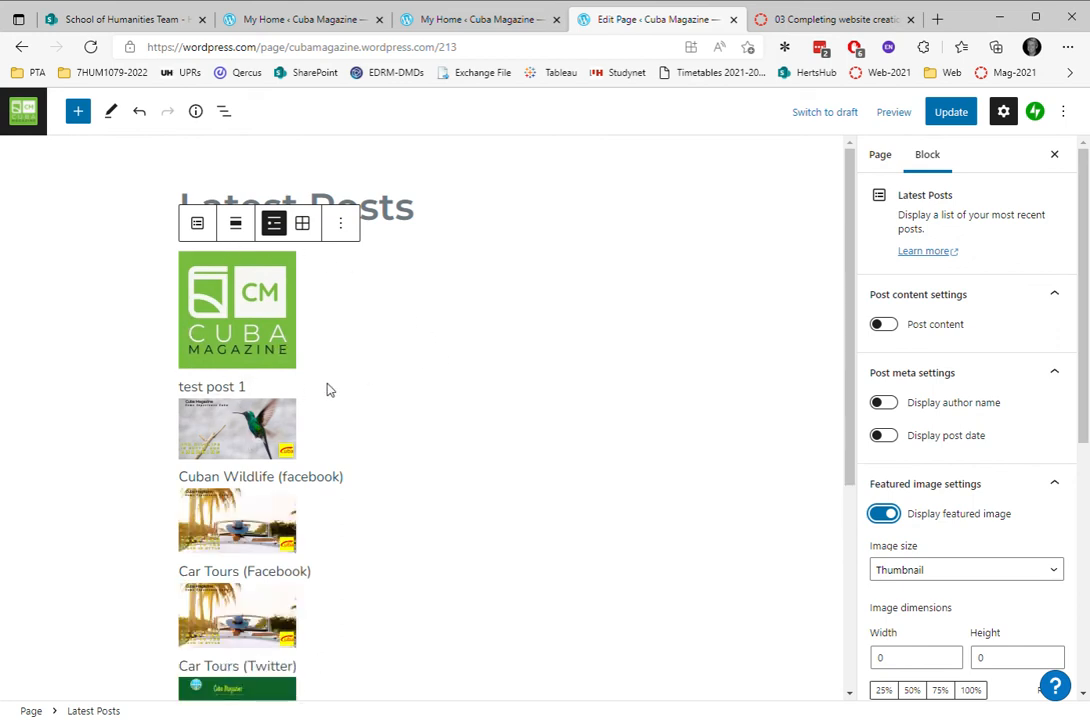
scroll(down, 3)
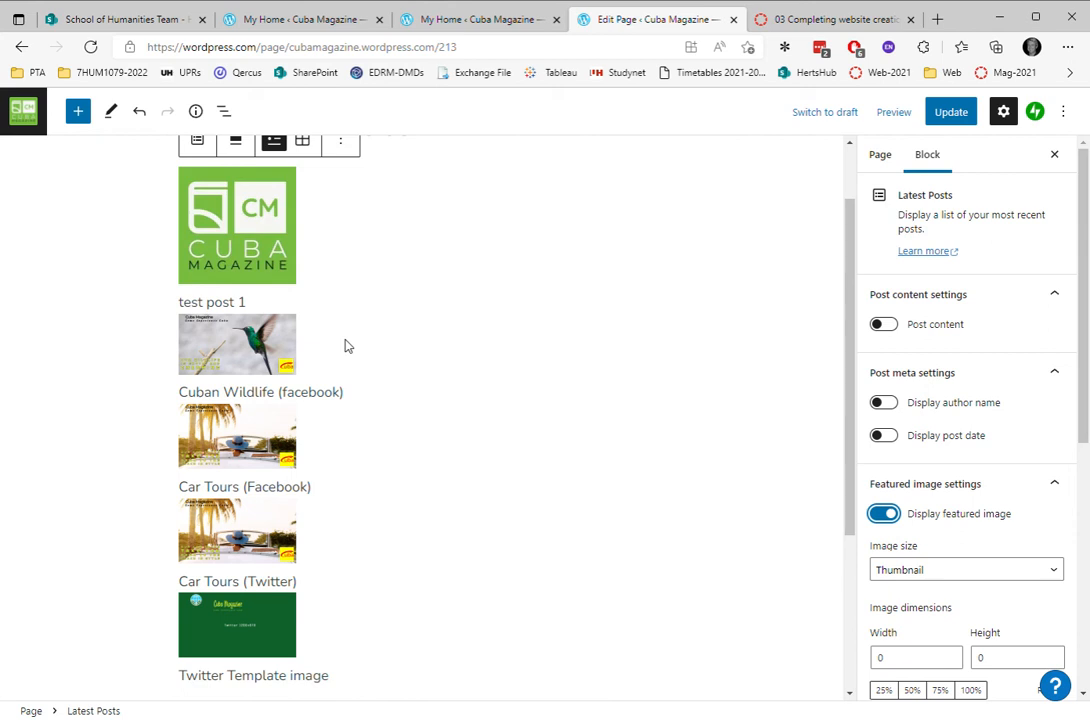
mouse_move(211, 213)
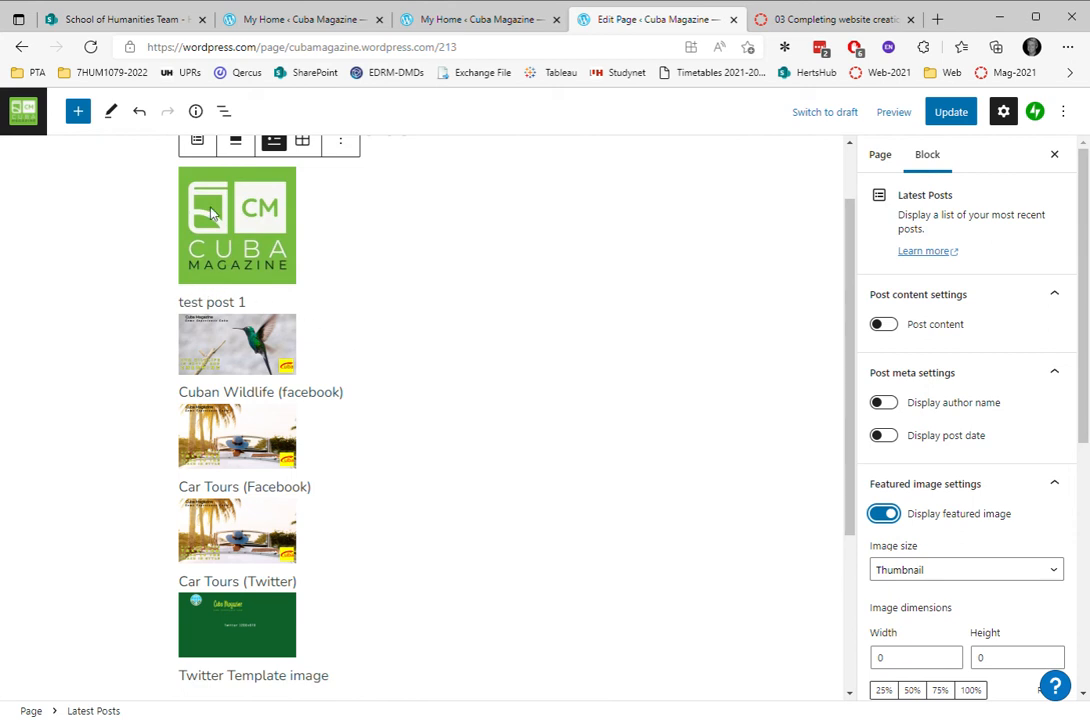
mouse_move(255, 238)
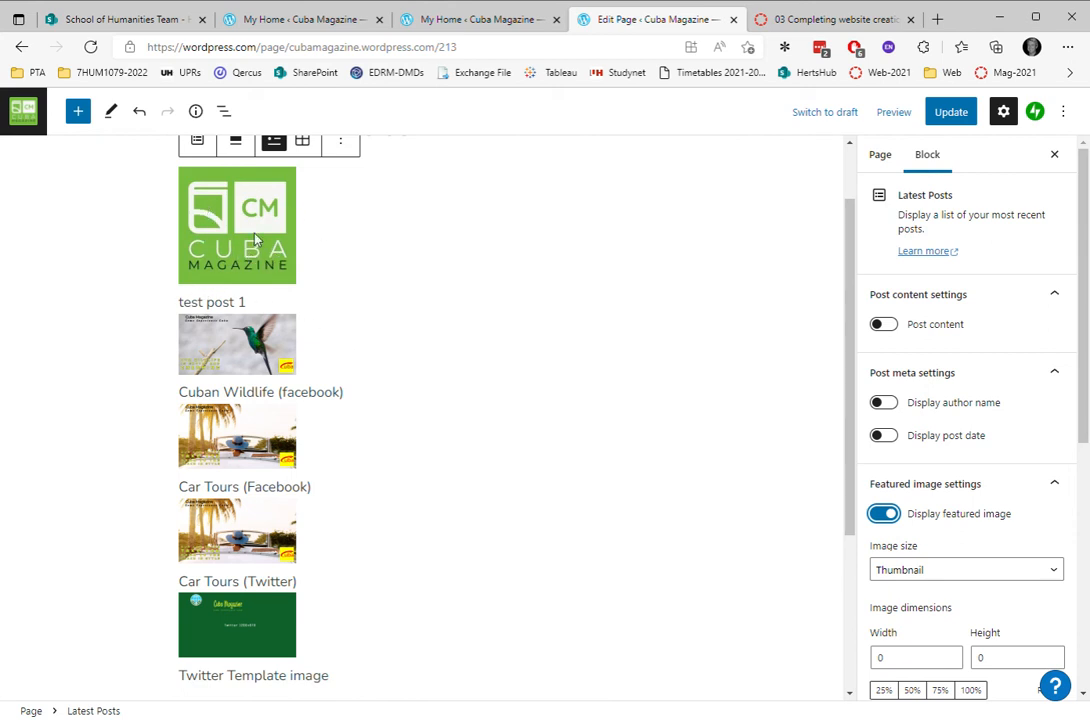
scroll(down, 3)
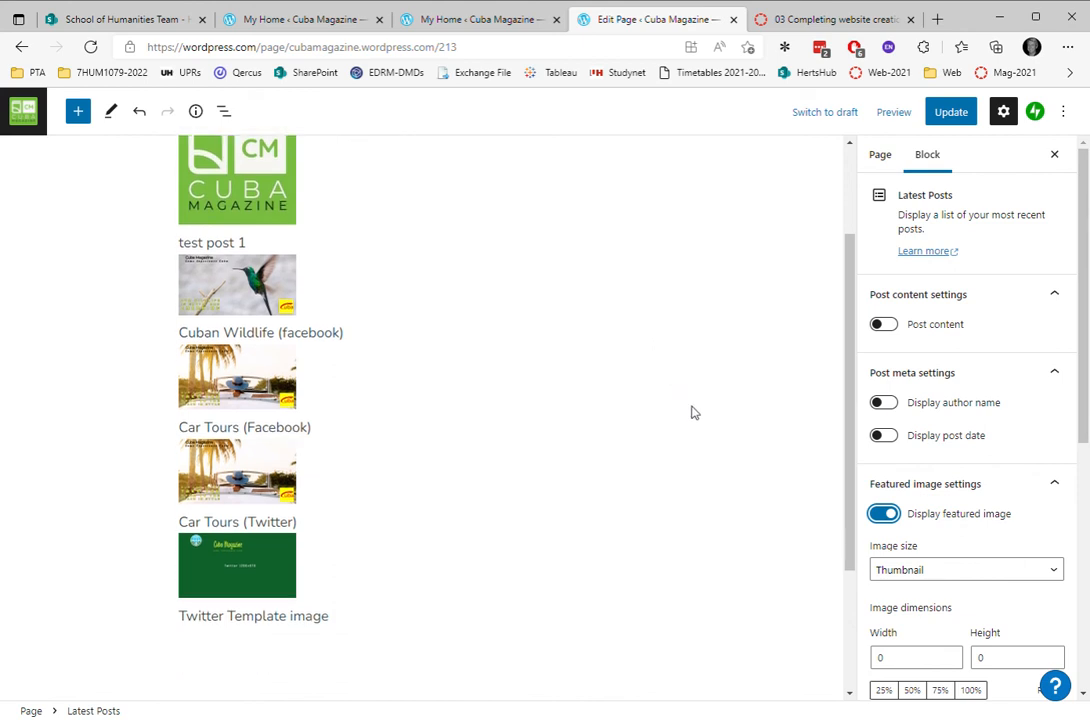
scroll(down, 3)
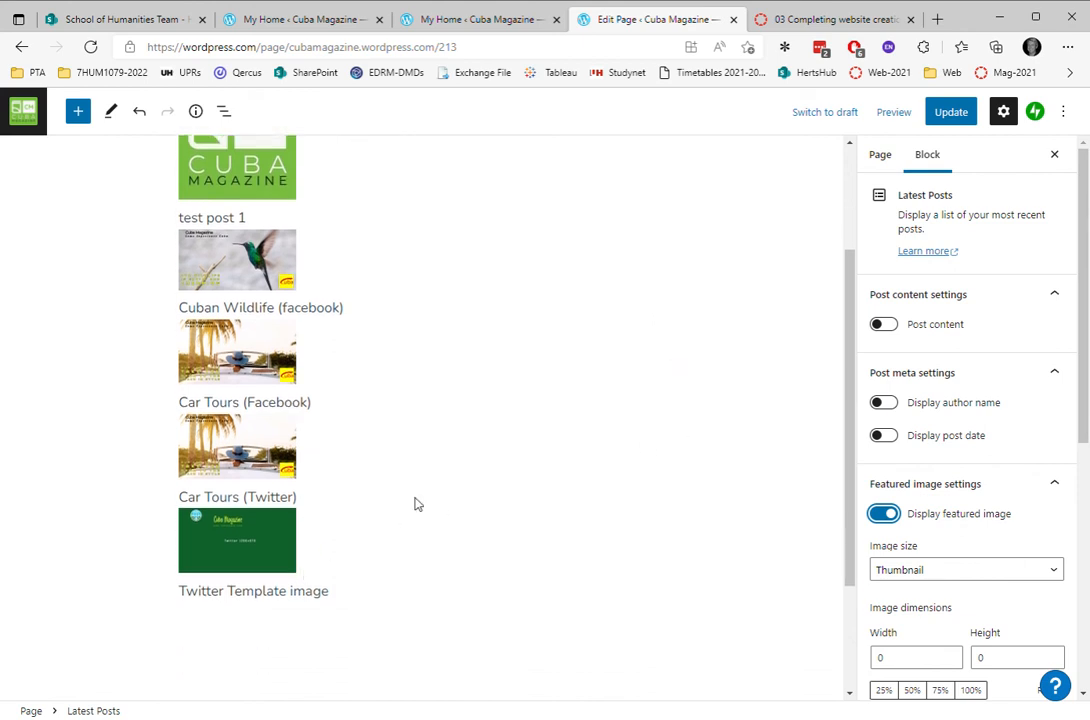
scroll(down, 3)
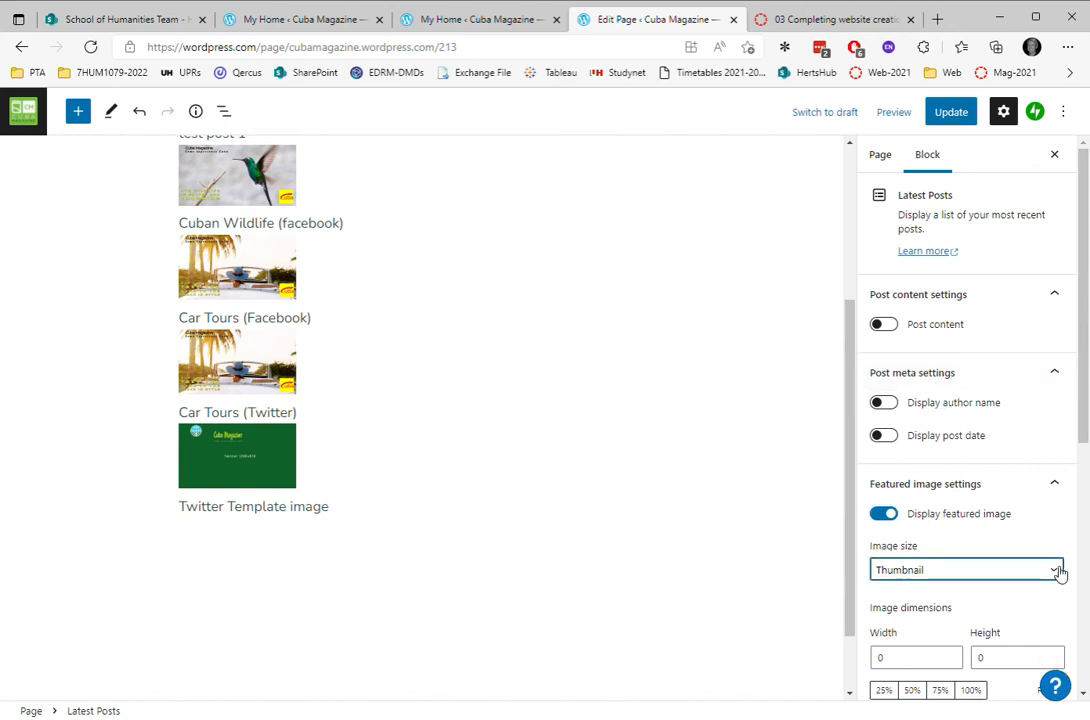
mouse_move(951, 614)
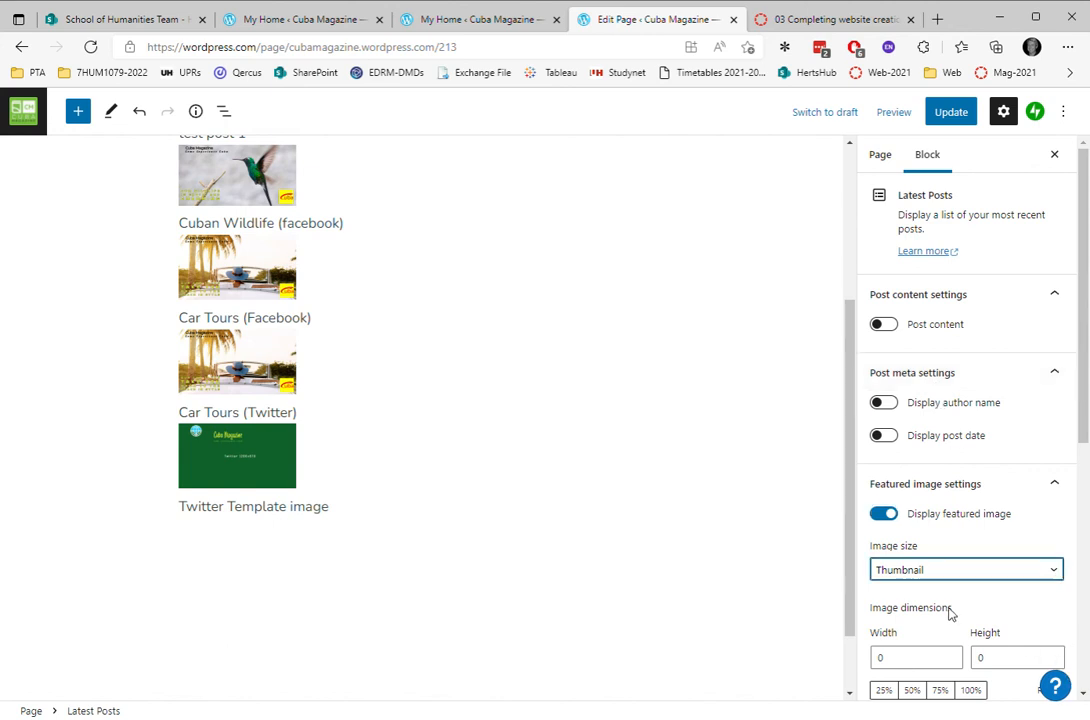
Set Image size to Medium, enable Add link to featured image, and update the page.
click(964, 569)
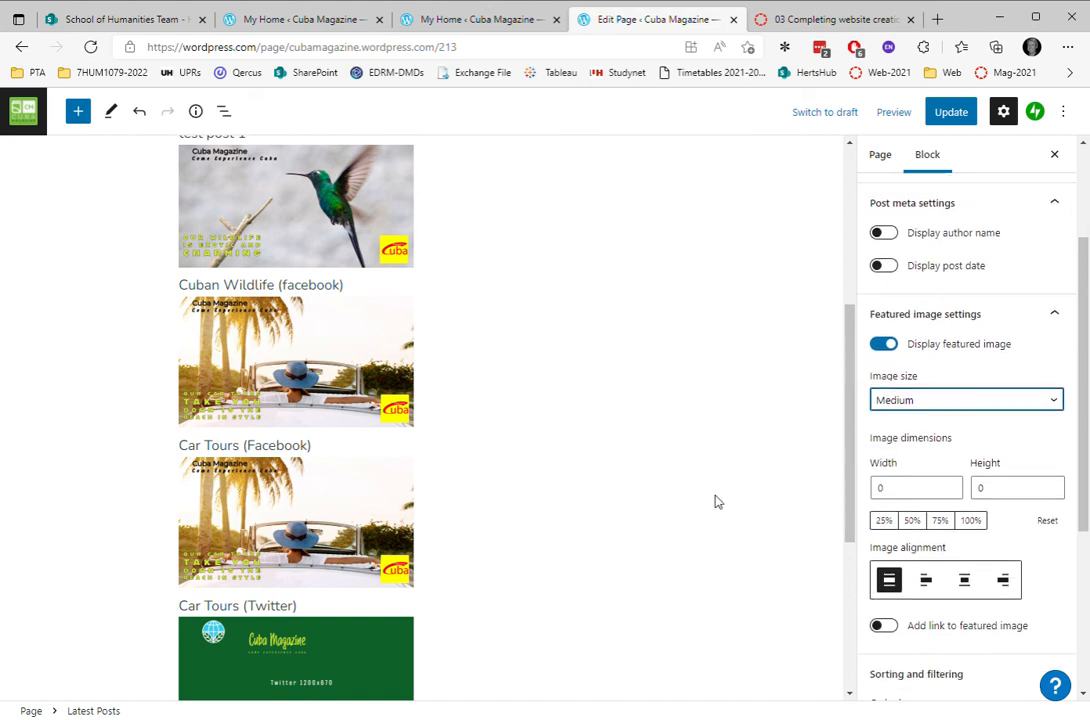
scroll(down, 3)
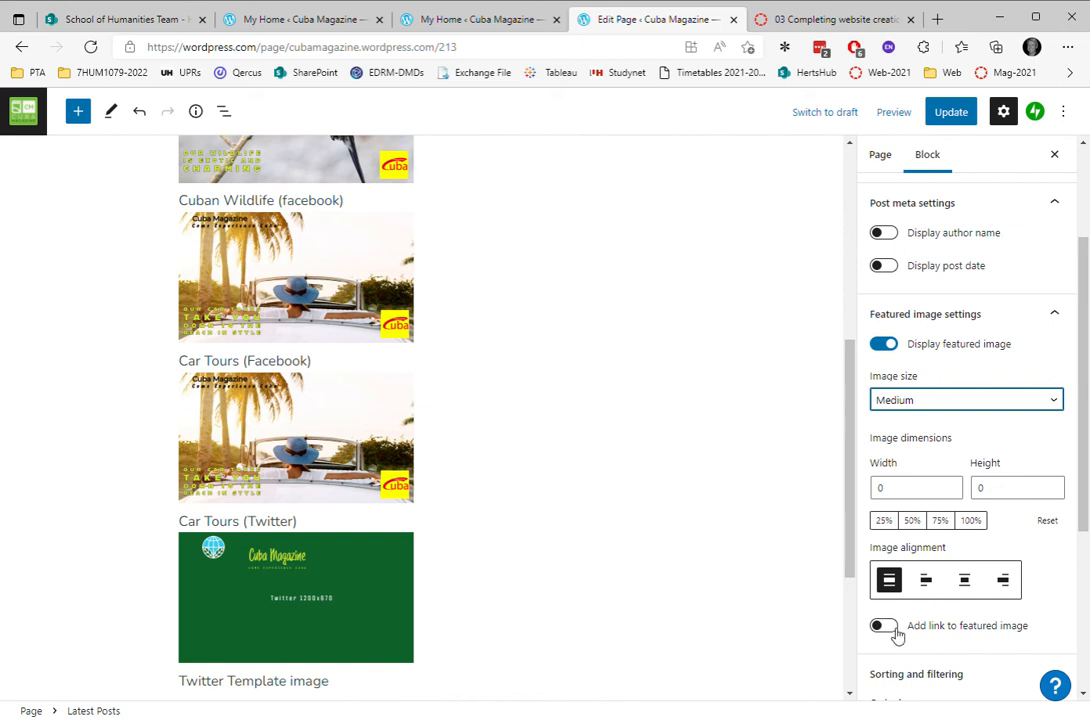
click(883, 625)
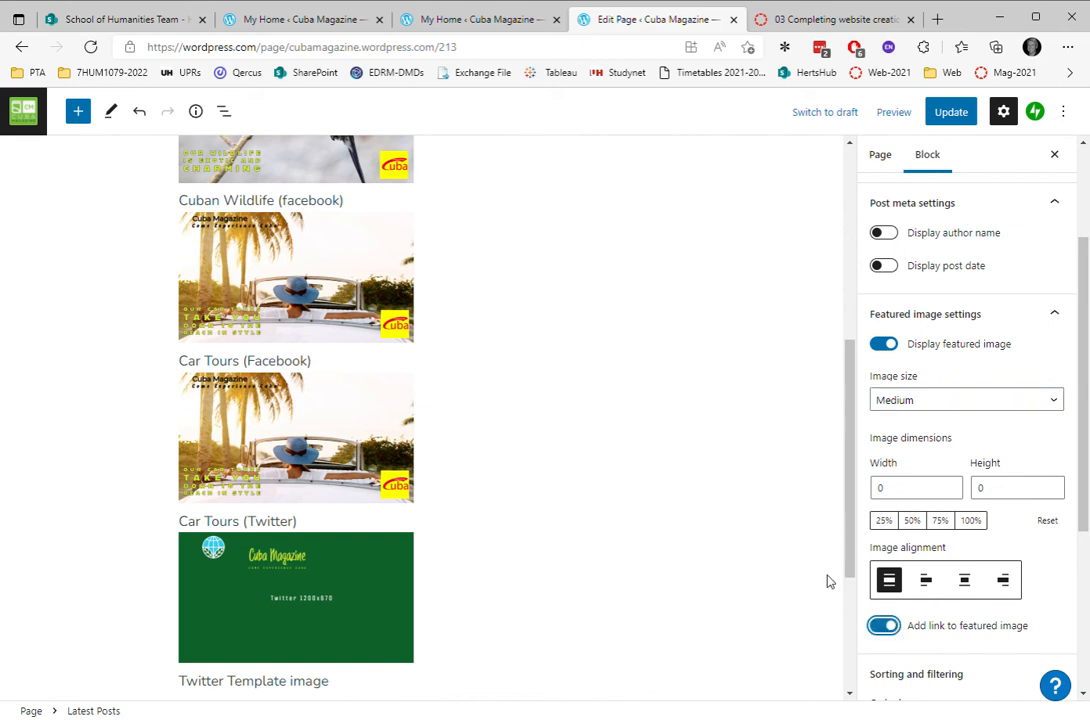
mouse_move(991, 88)
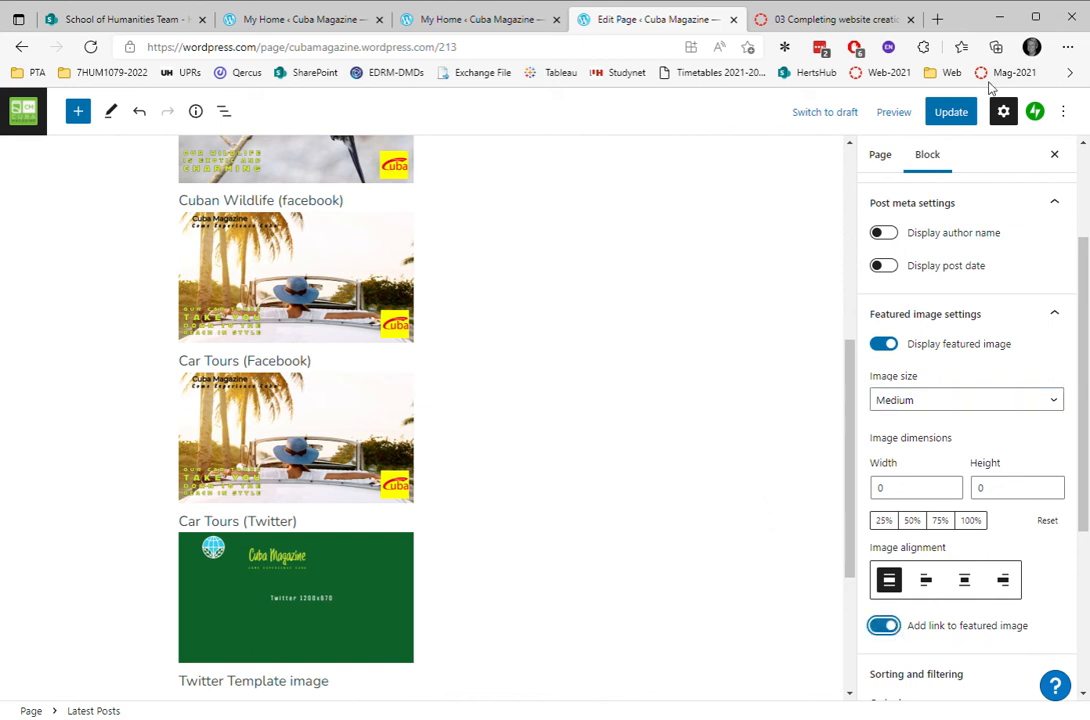
click(949, 111)
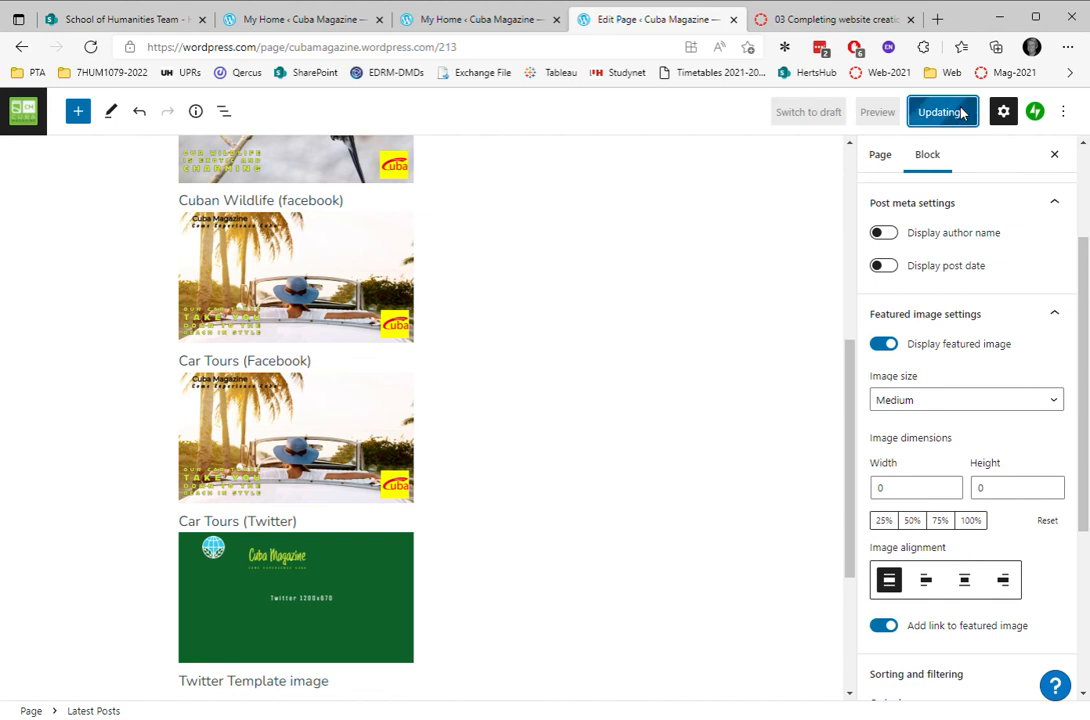
View the updated live page showing medium featured images above each post title.
click(938, 111)
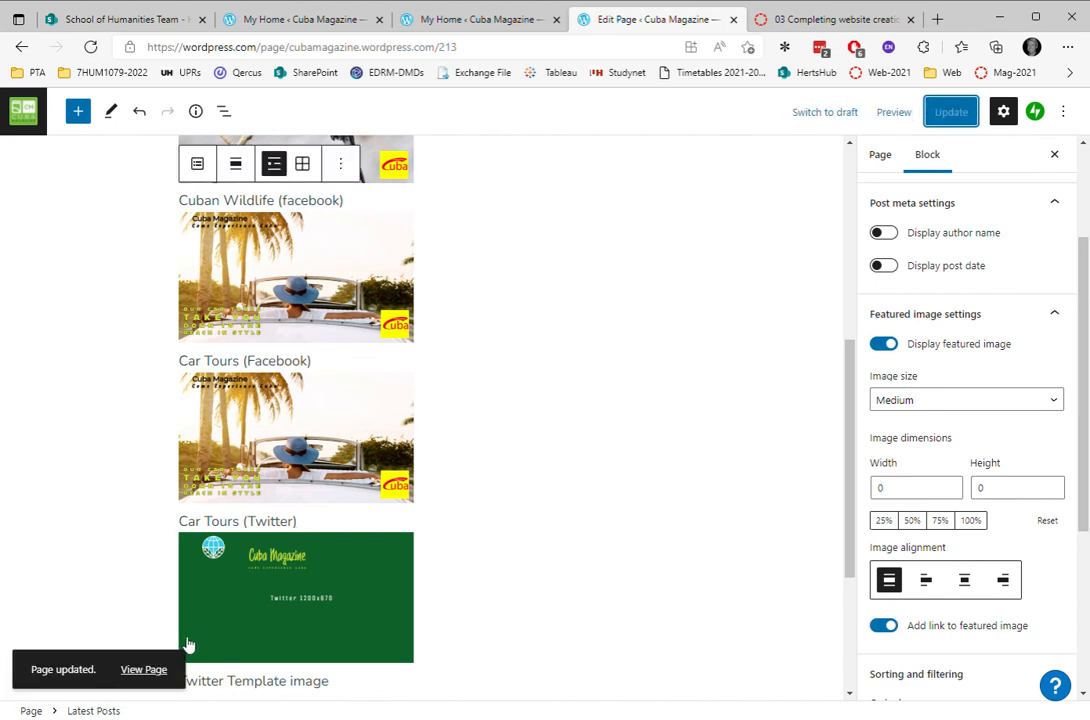
click(143, 669)
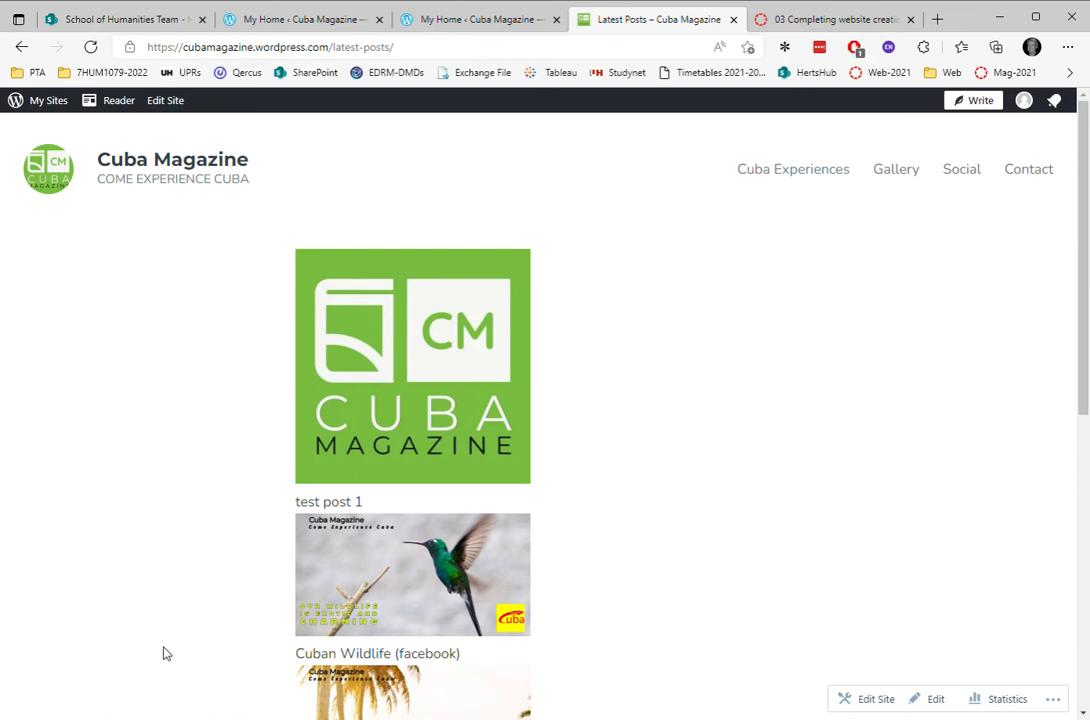
mouse_move(447, 185)
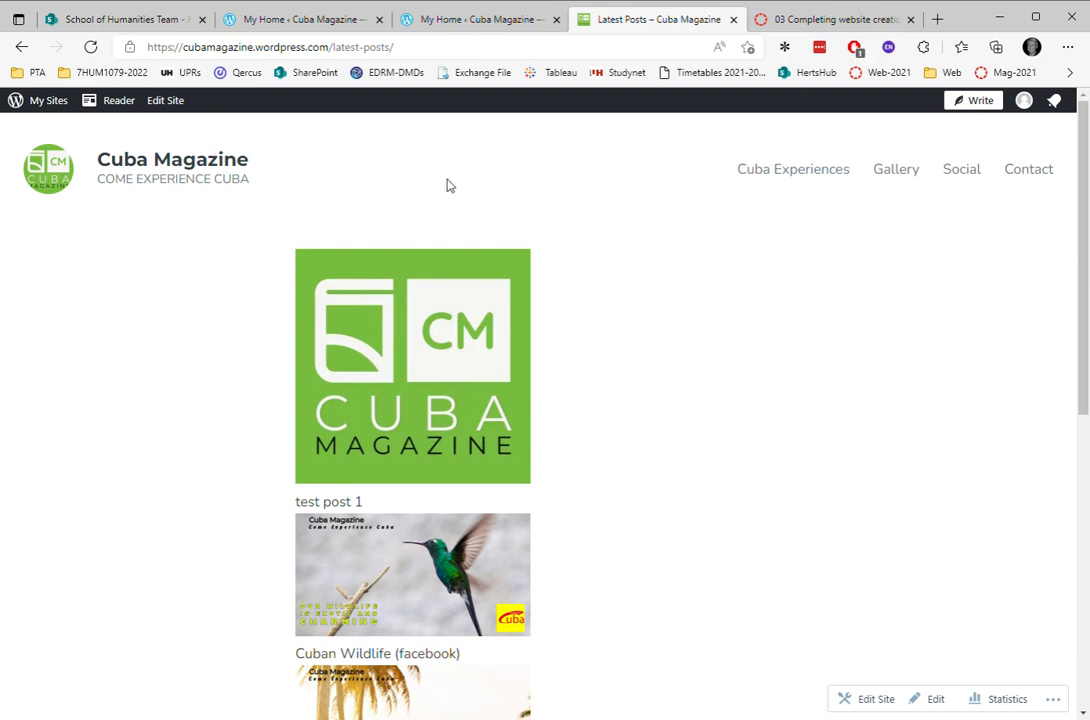
scroll(down, 3)
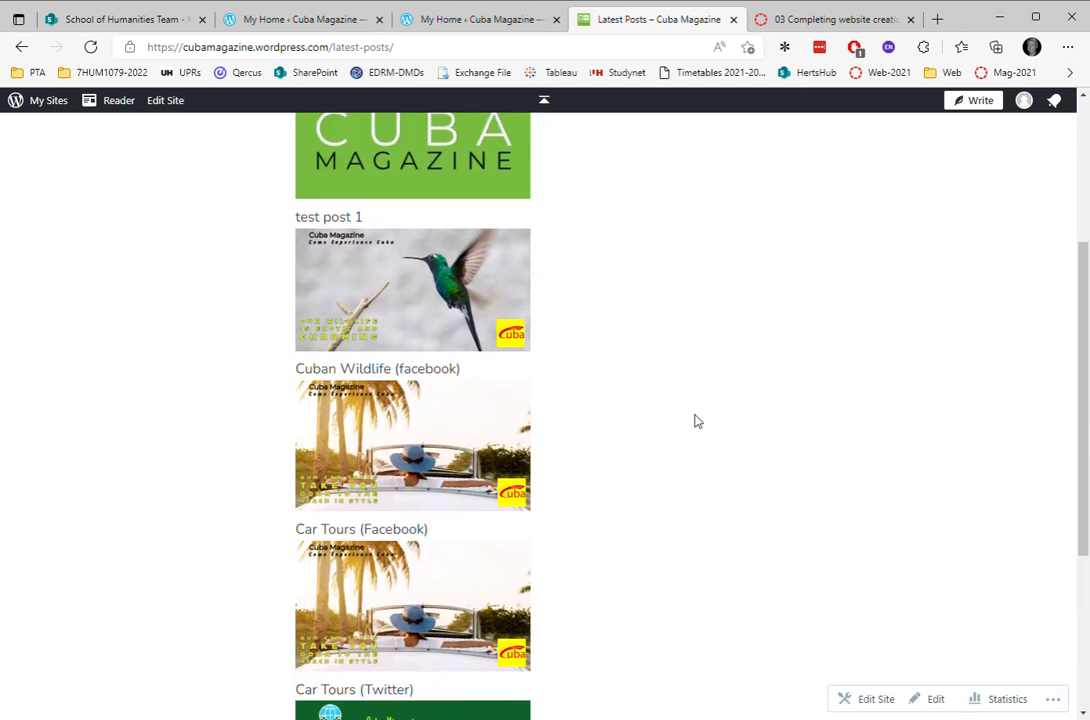
scroll(up, 3)
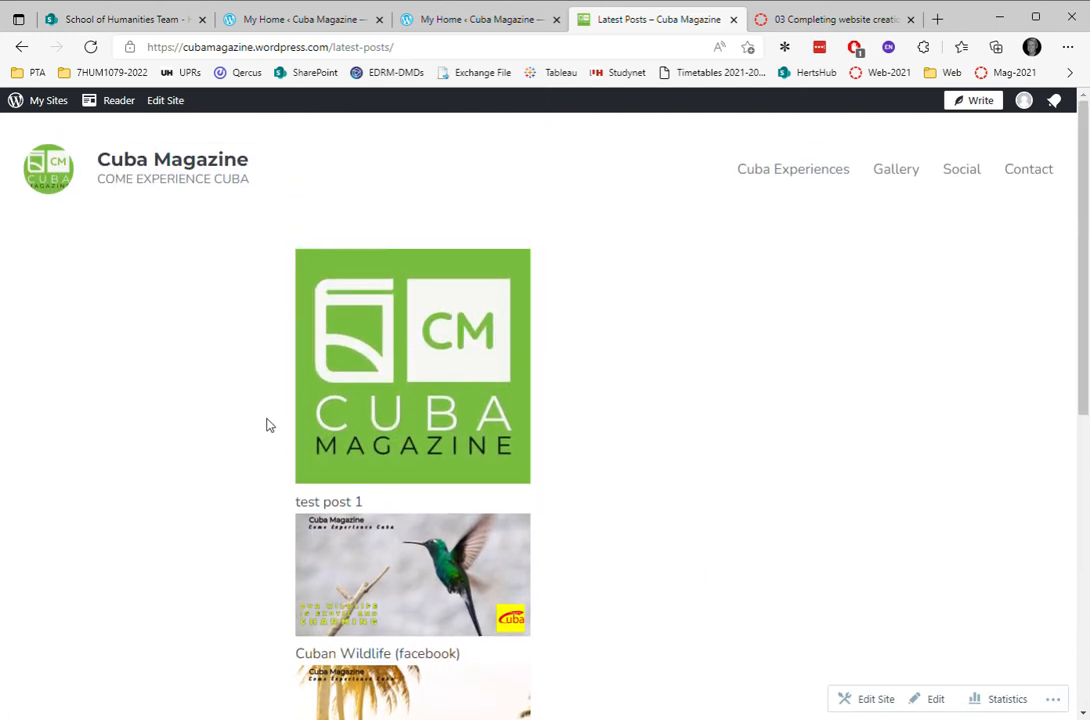
Open 'test post 1' through its featured image on the live page.
click(413, 370)
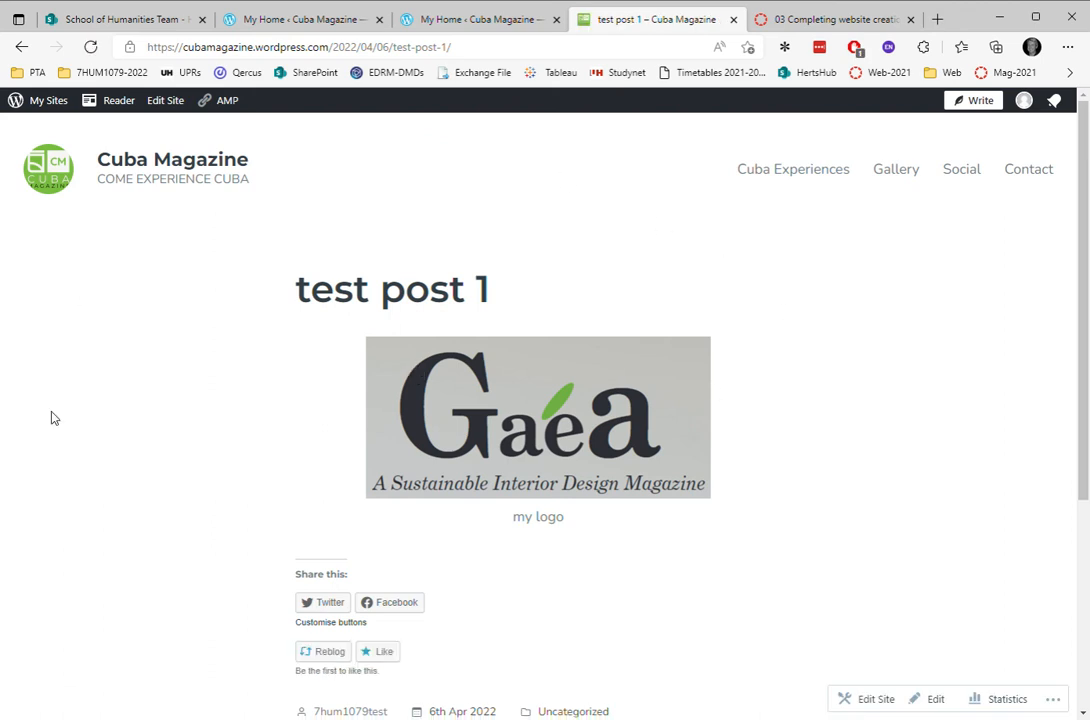
mouse_move(442, 443)
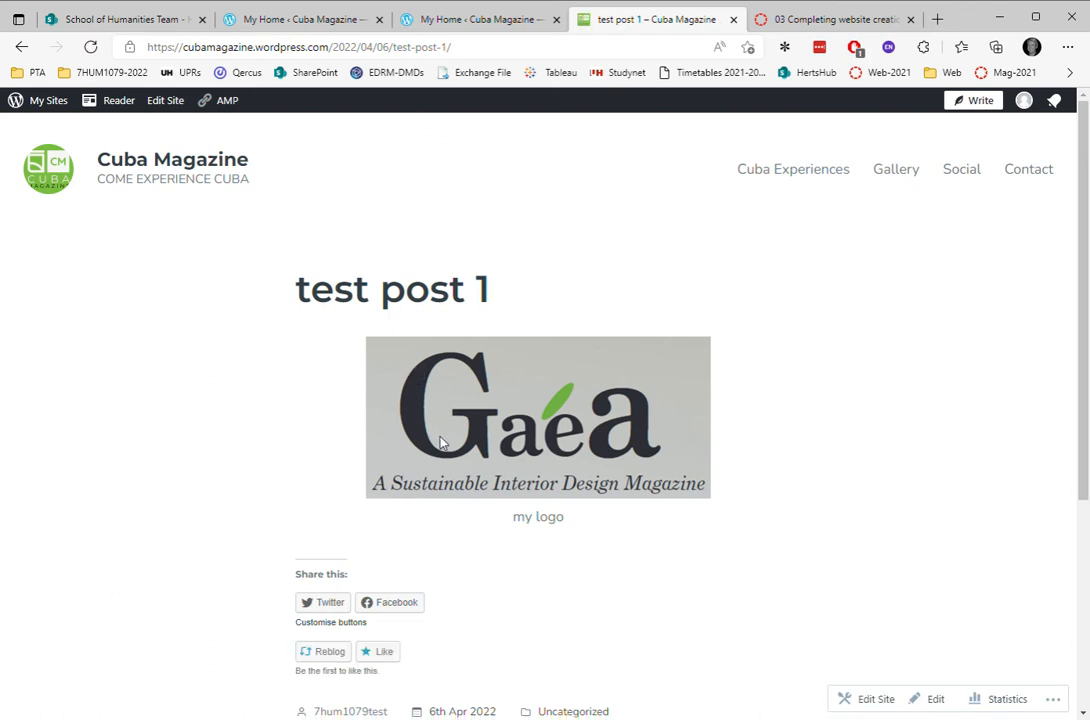